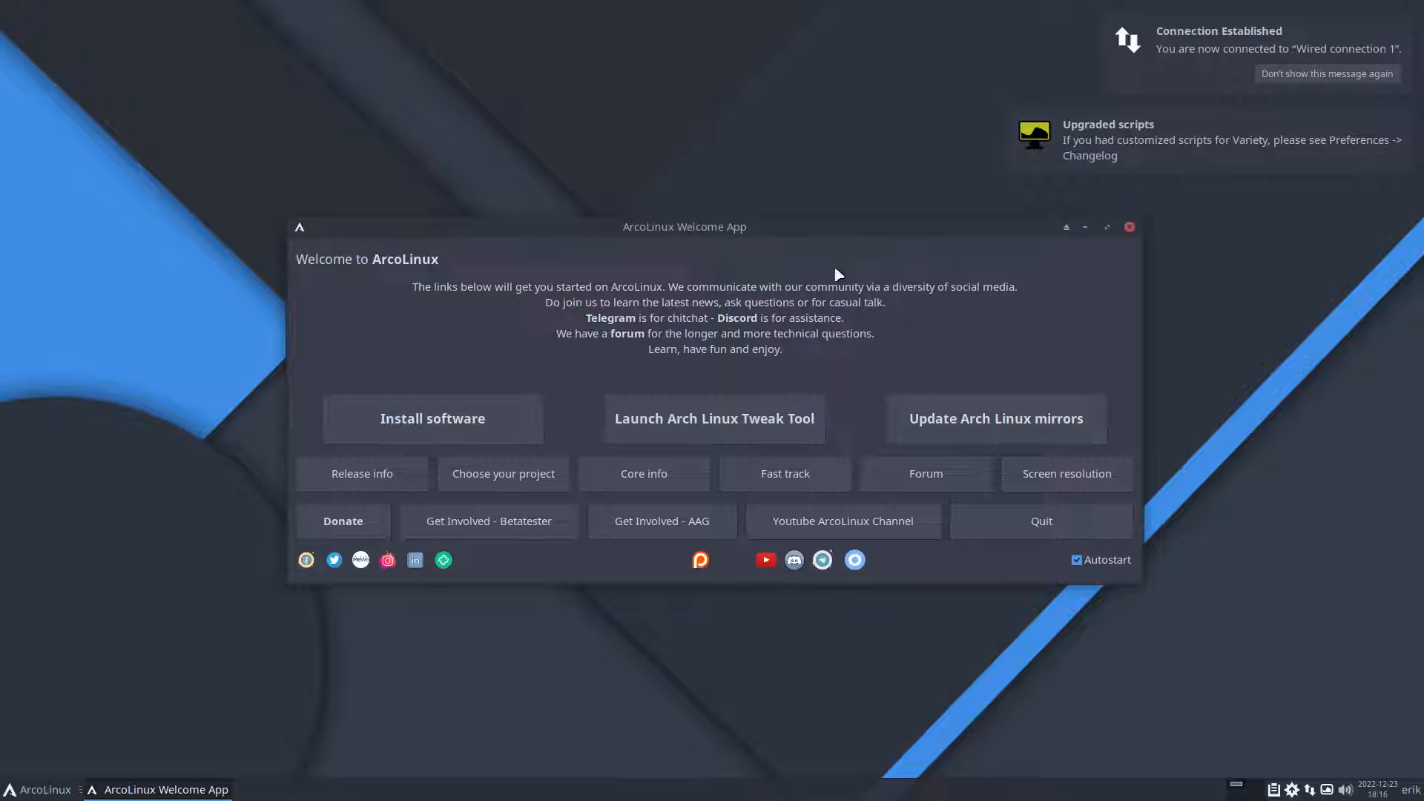
Quit the ArcoLinux Welcome App so Thunar shows the home folder
left_click(1077, 560)
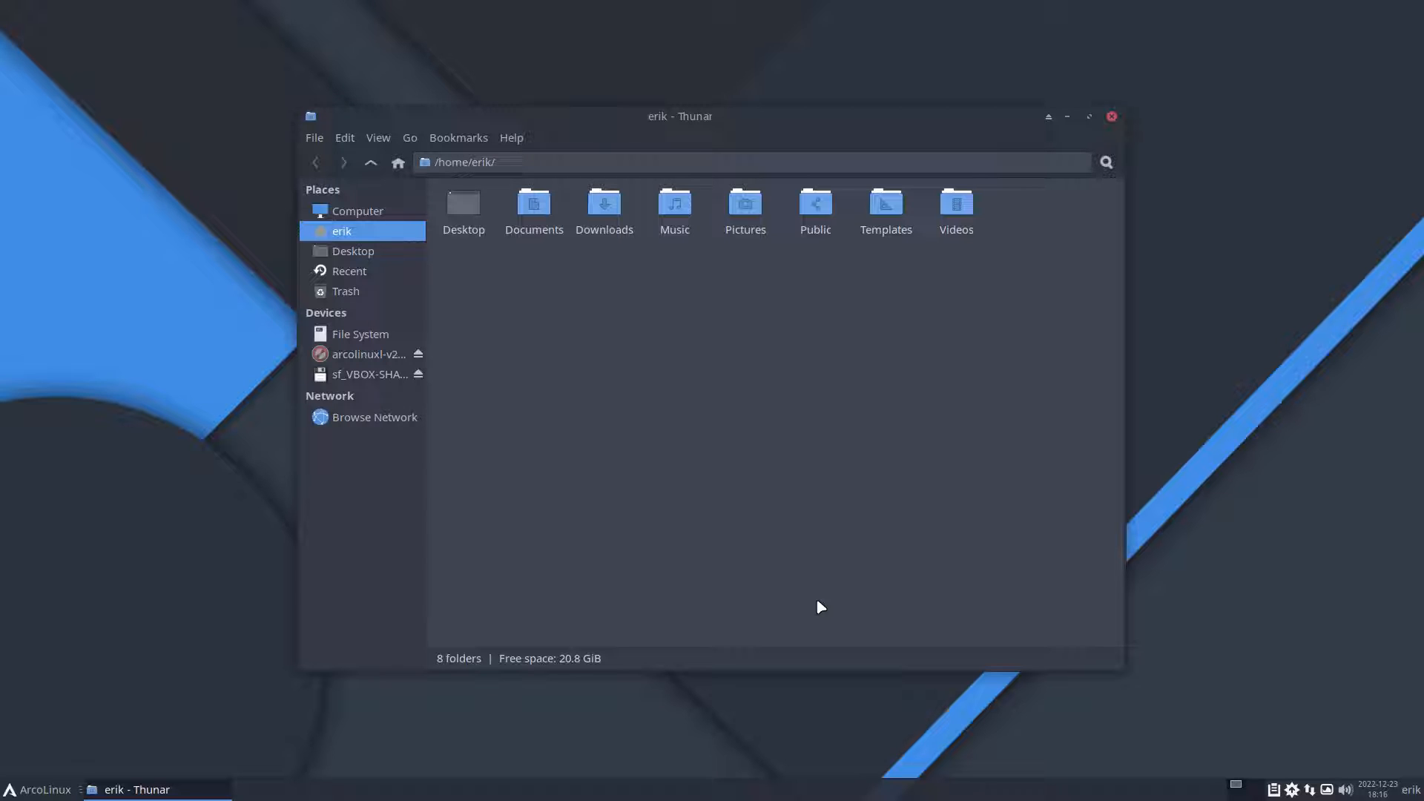
mouse_move(649, 582)
type("get")
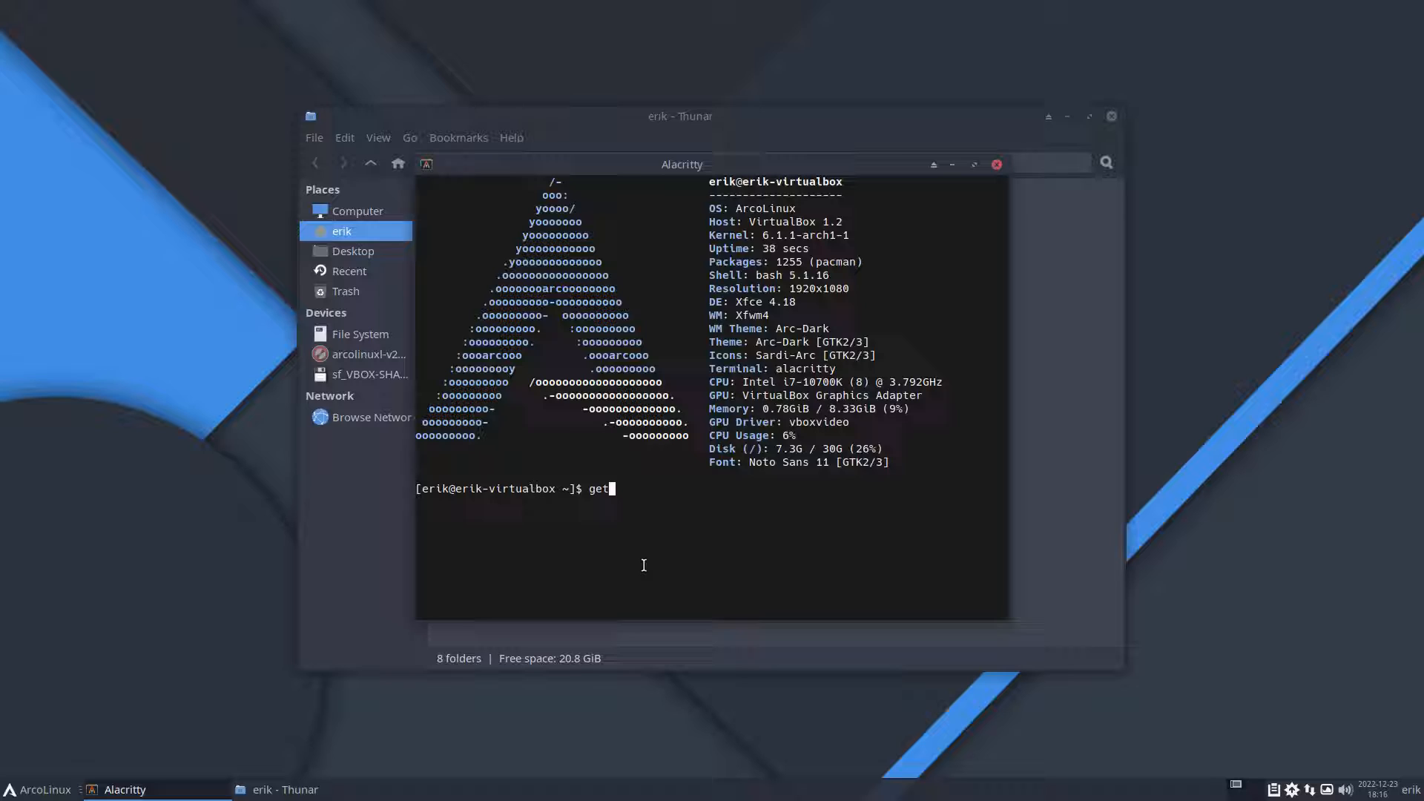
Run get-nemesis-on-arcolinux to clone the arcolinux-nemesis repository into the home folder
type("-nemesis-on-a")
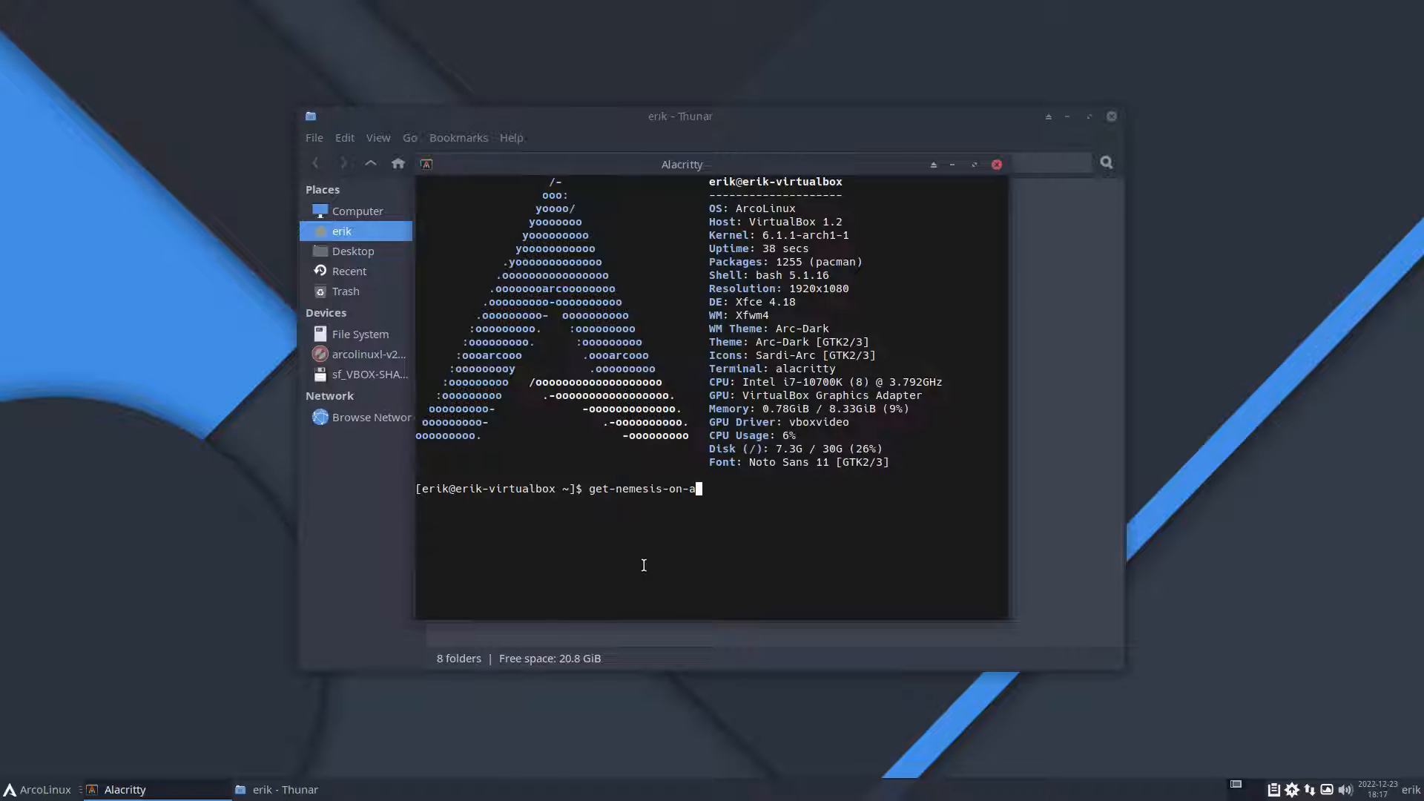
type("r")
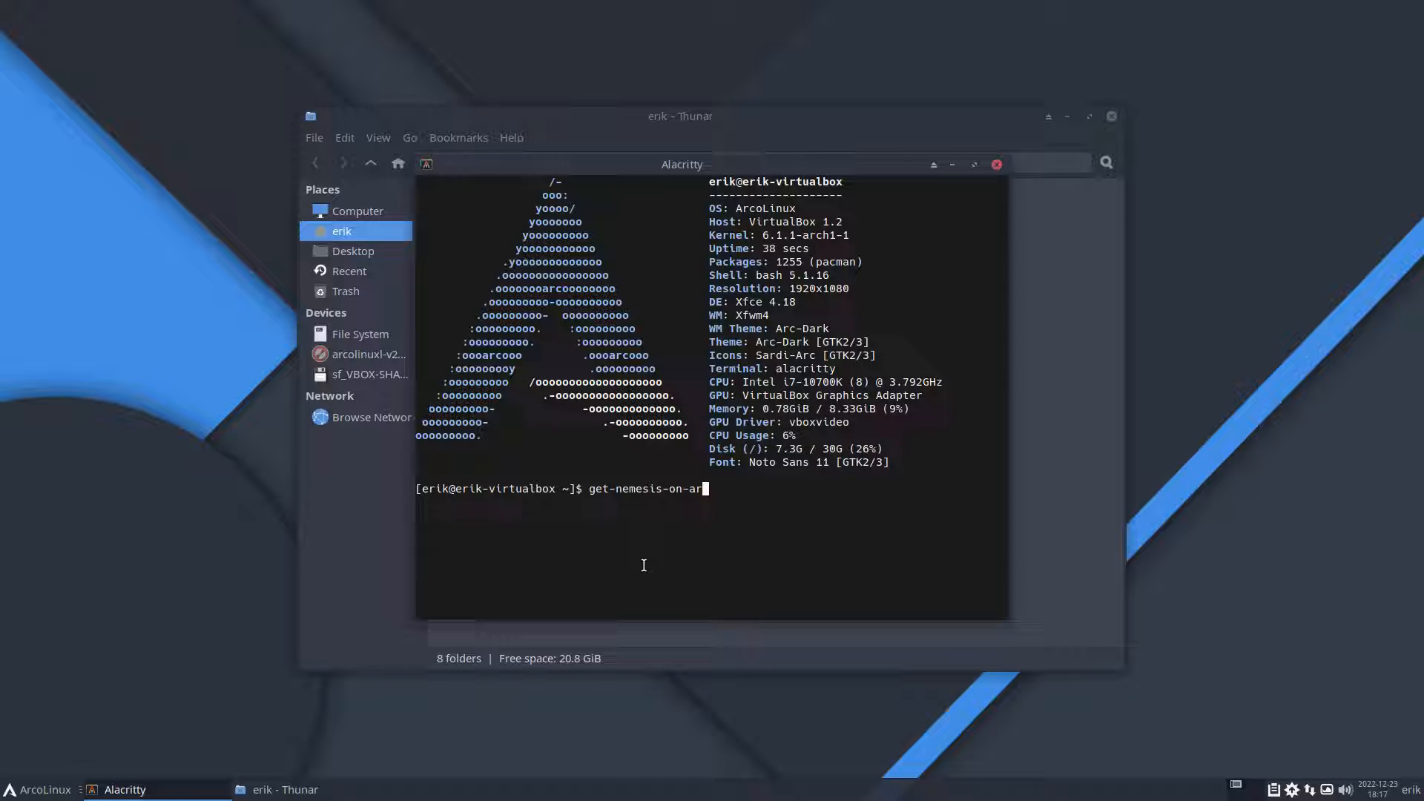
key("Return")
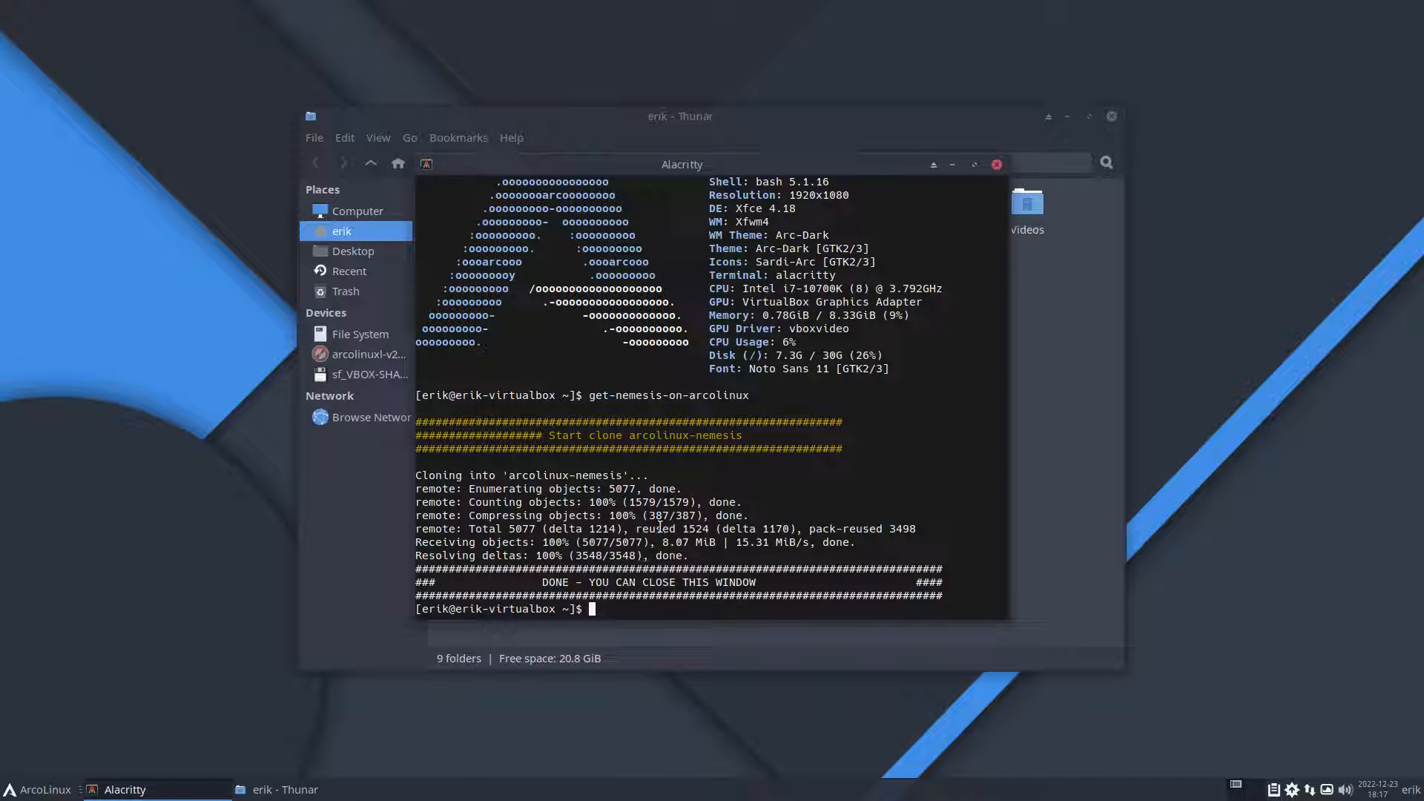
Navigate Thunar into DATA > arcolinux-nemesis to show the install scripts
left_click(995, 165)
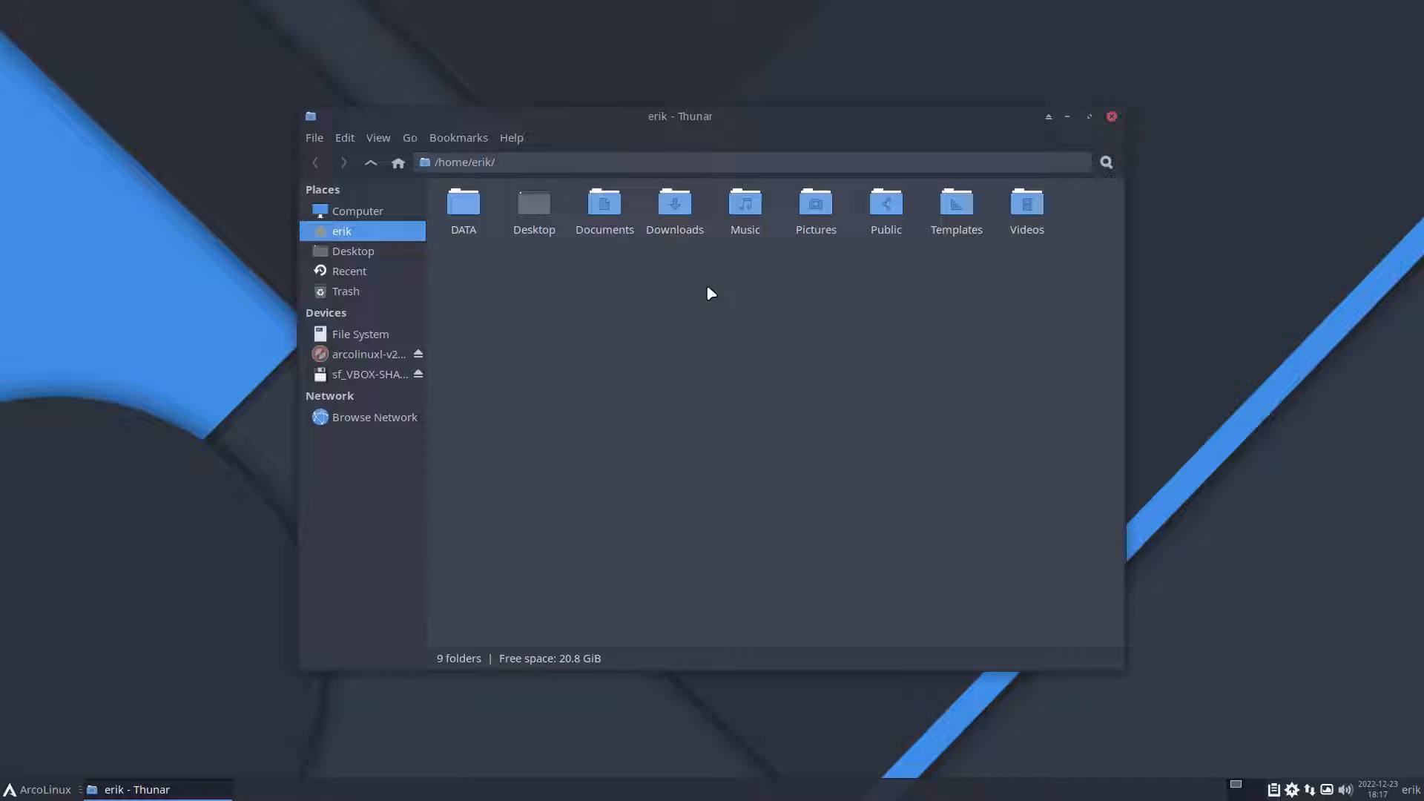
double_click(463, 203)
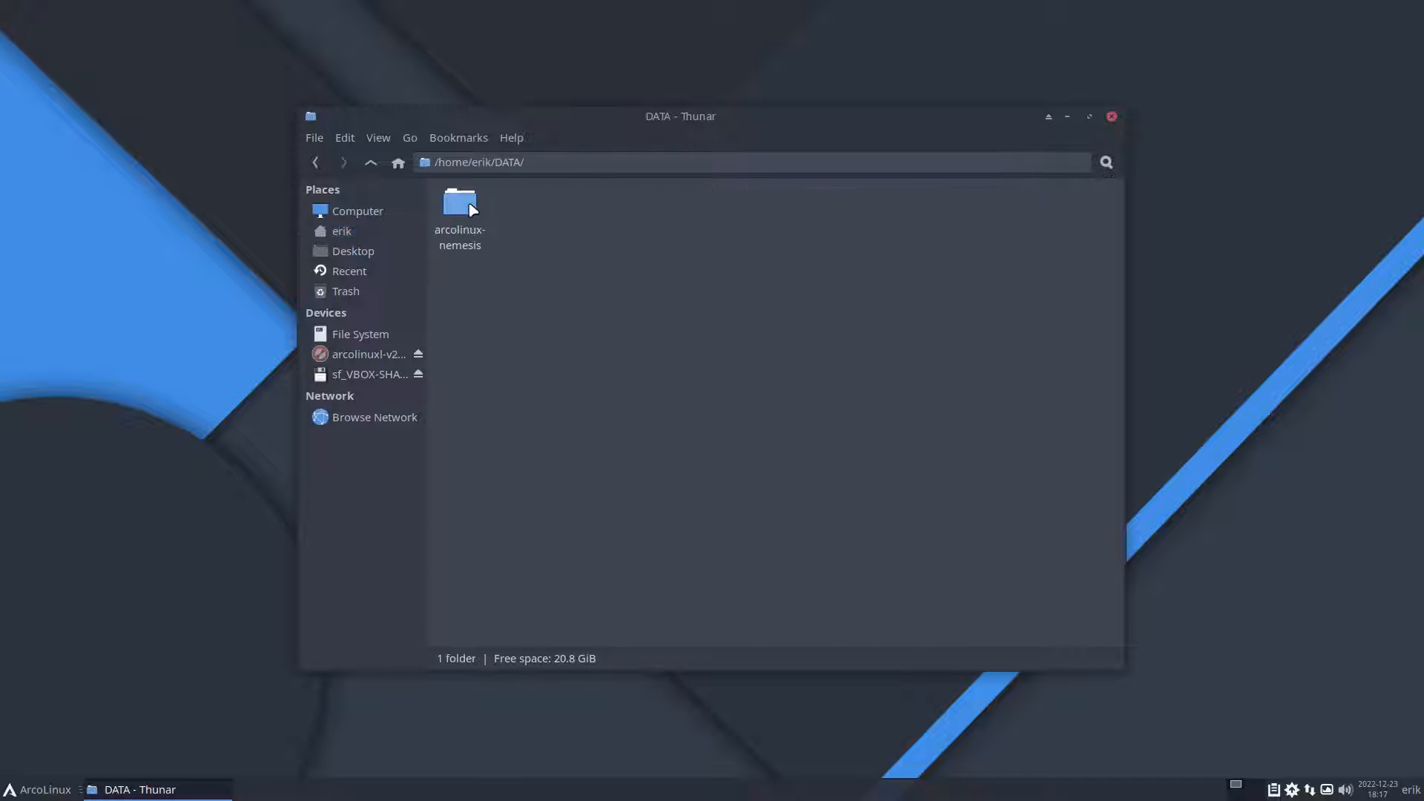
double_click(458, 202)
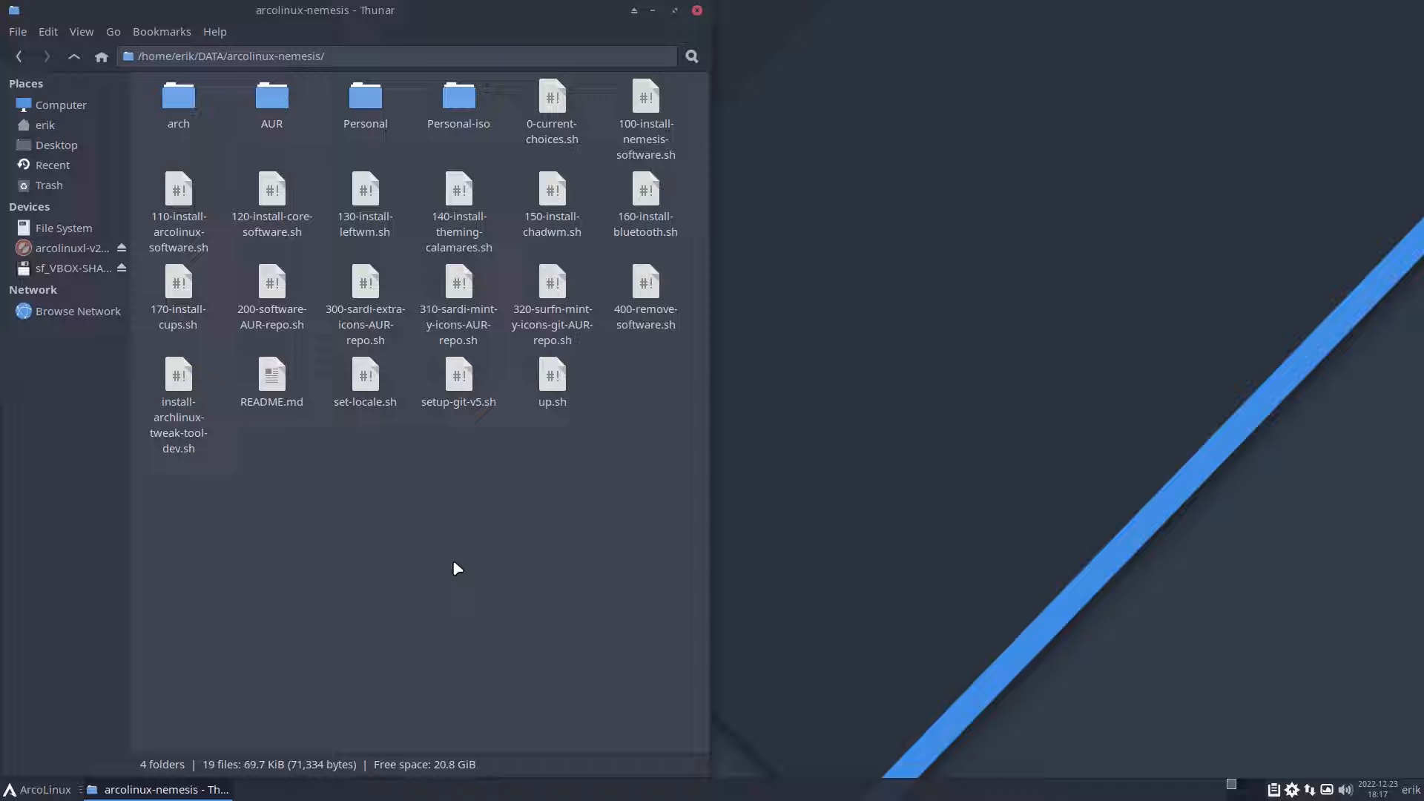
Start a terminal working in the arcolinux-nemesis folder via Open Terminal Here
right_click(454, 568)
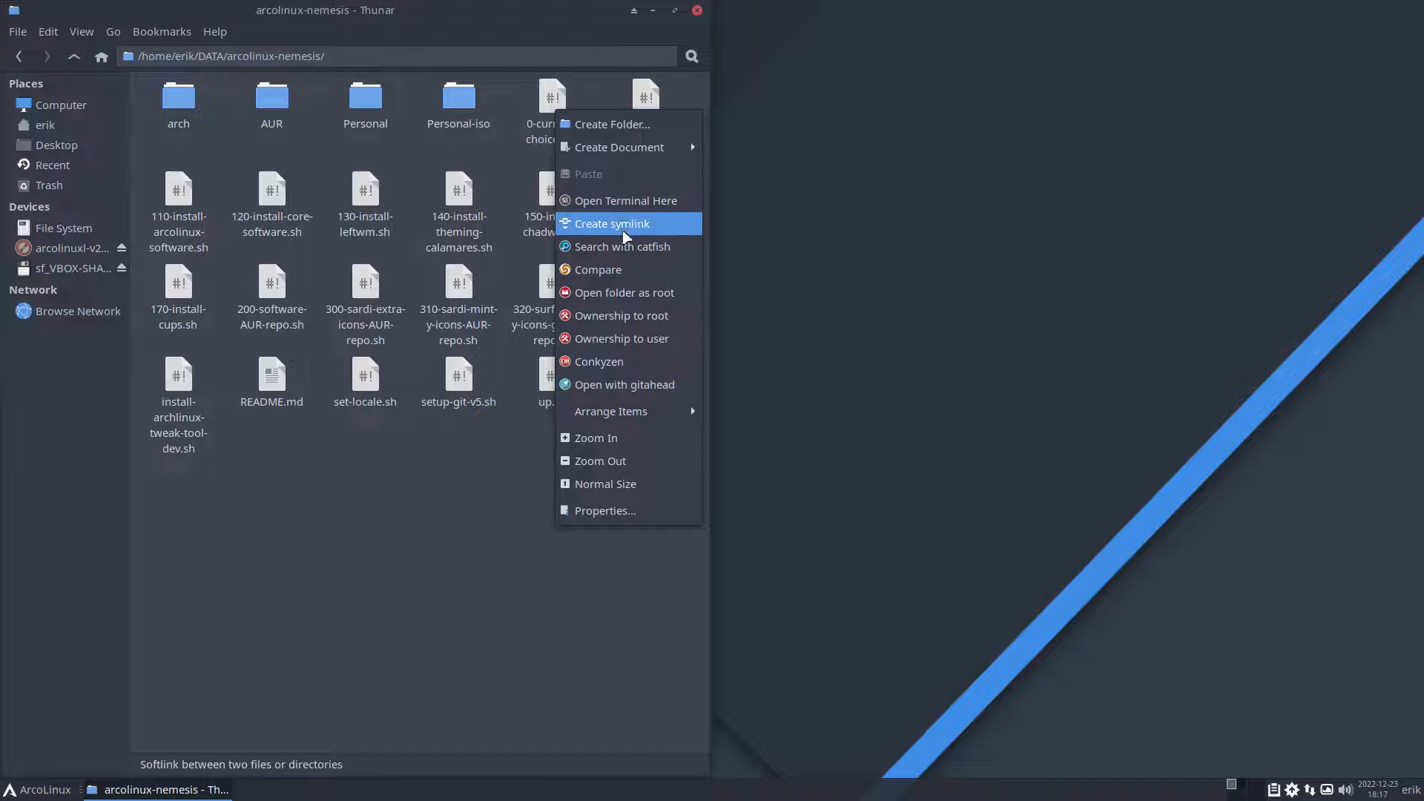
left_click(625, 200)
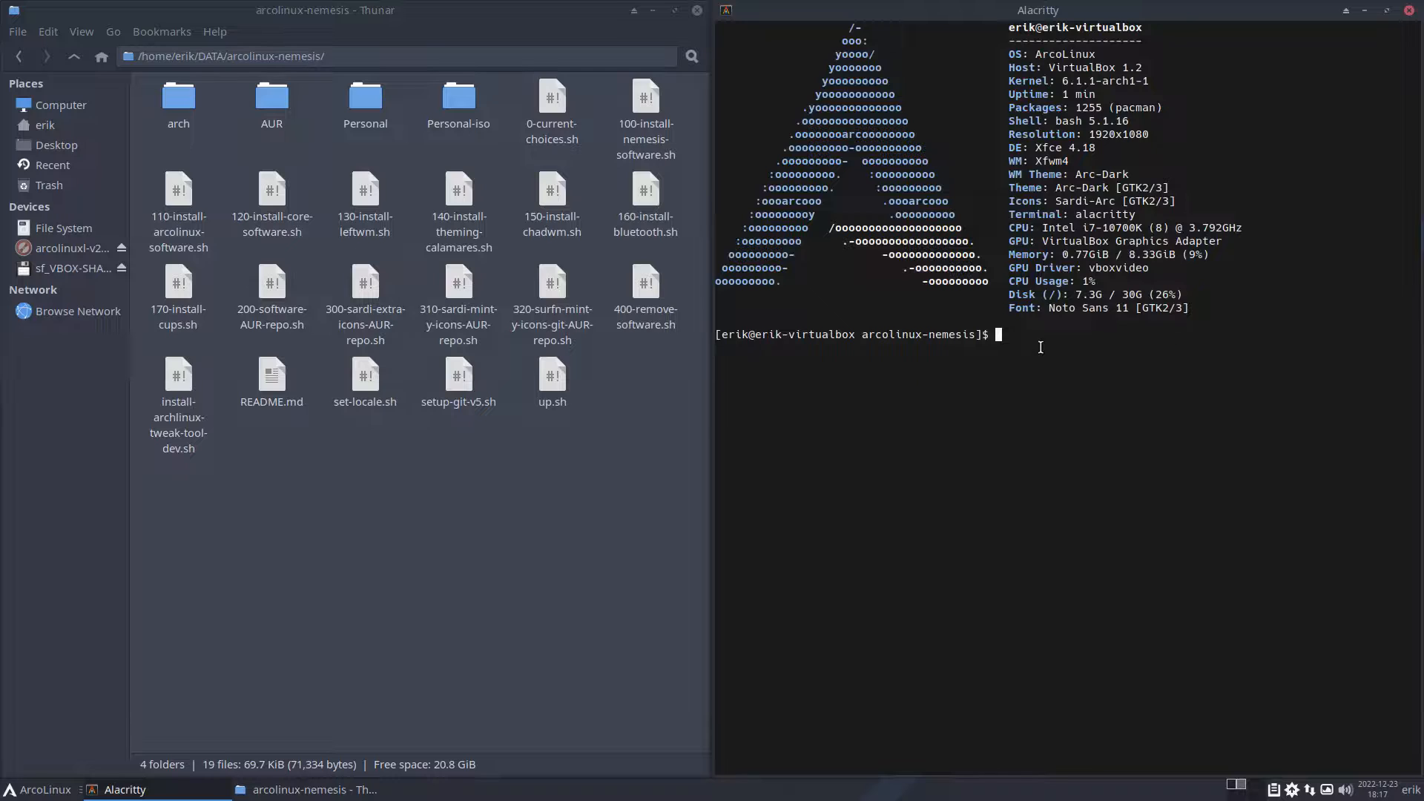
Run ./0-current-choices.sh with the sudo password so it begins removing and installing packages
type("./0")
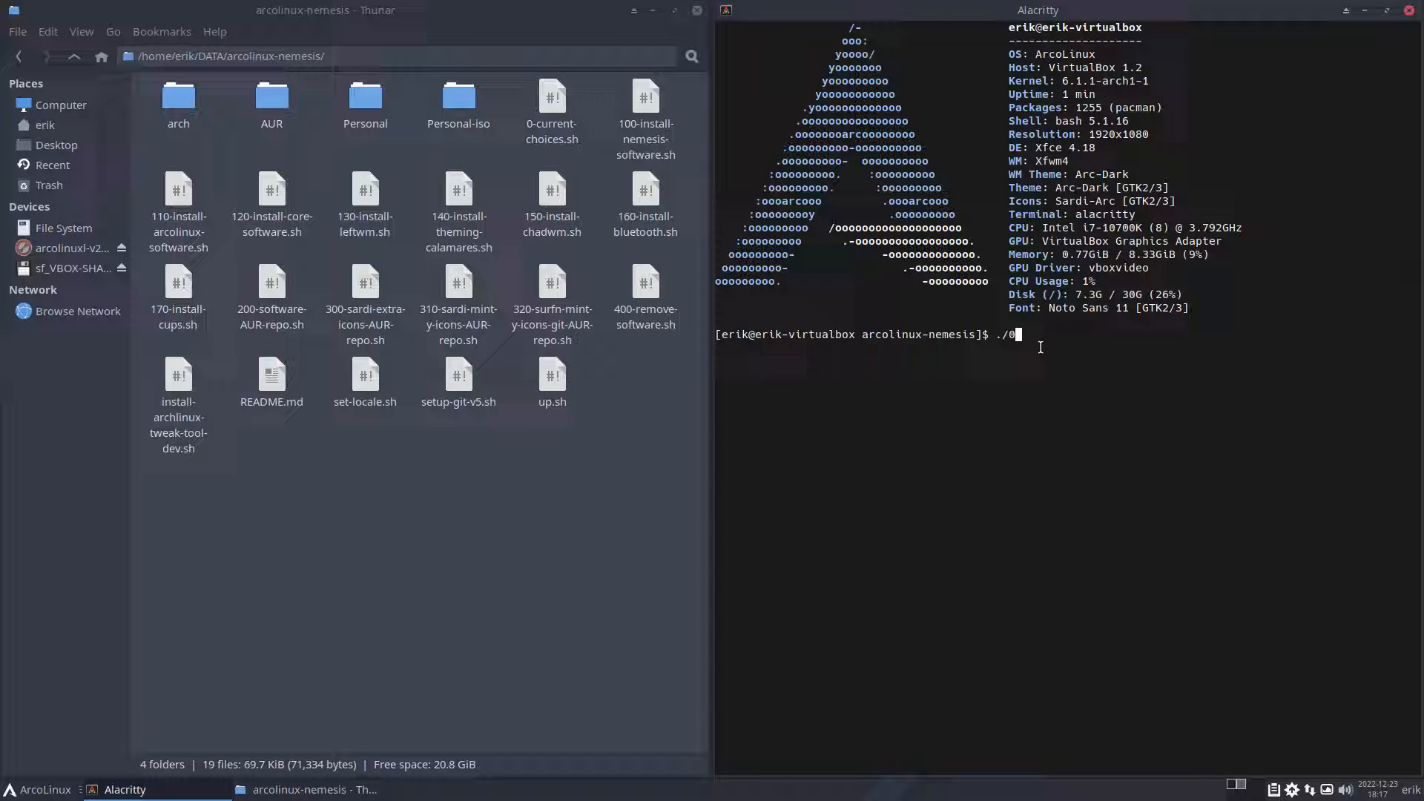
key("Return")
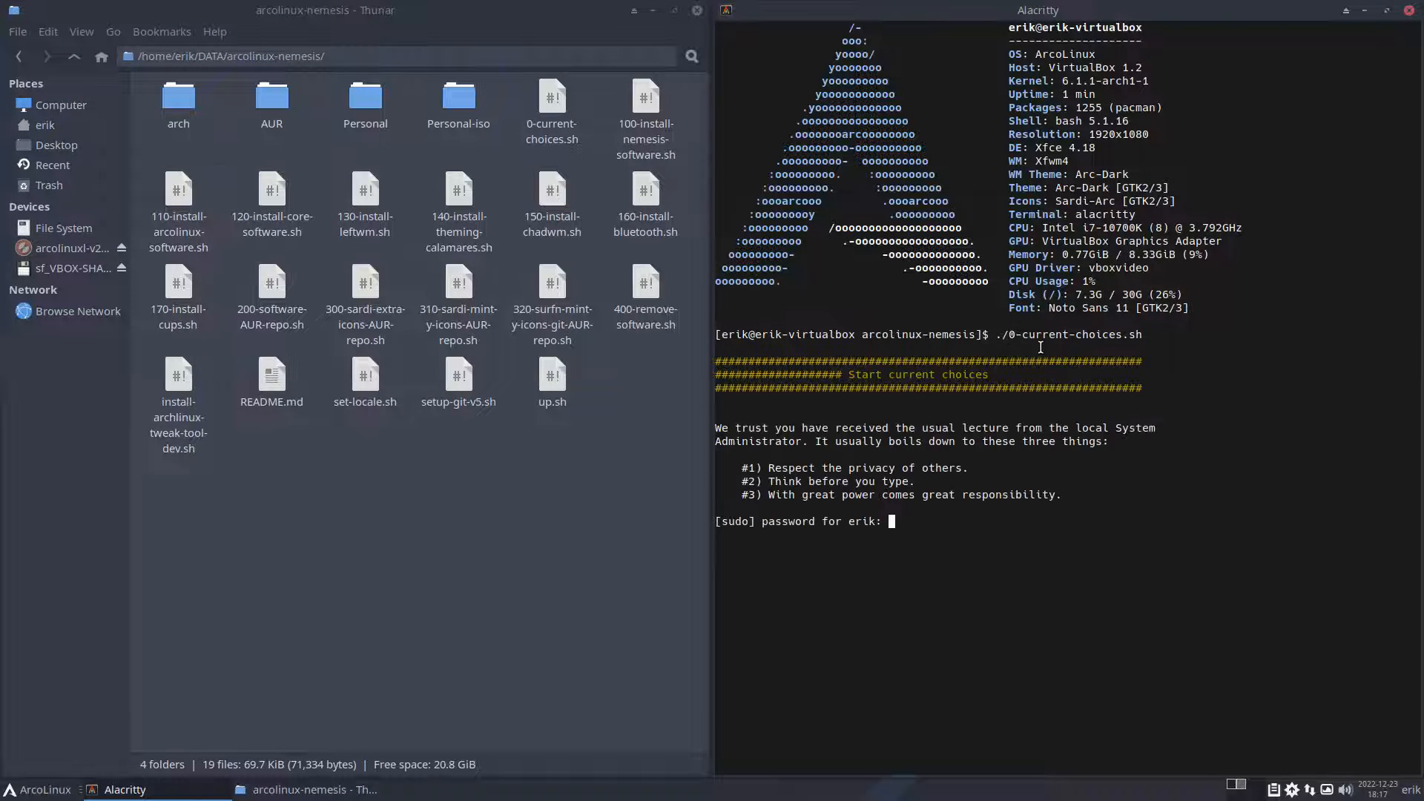
key("Return")
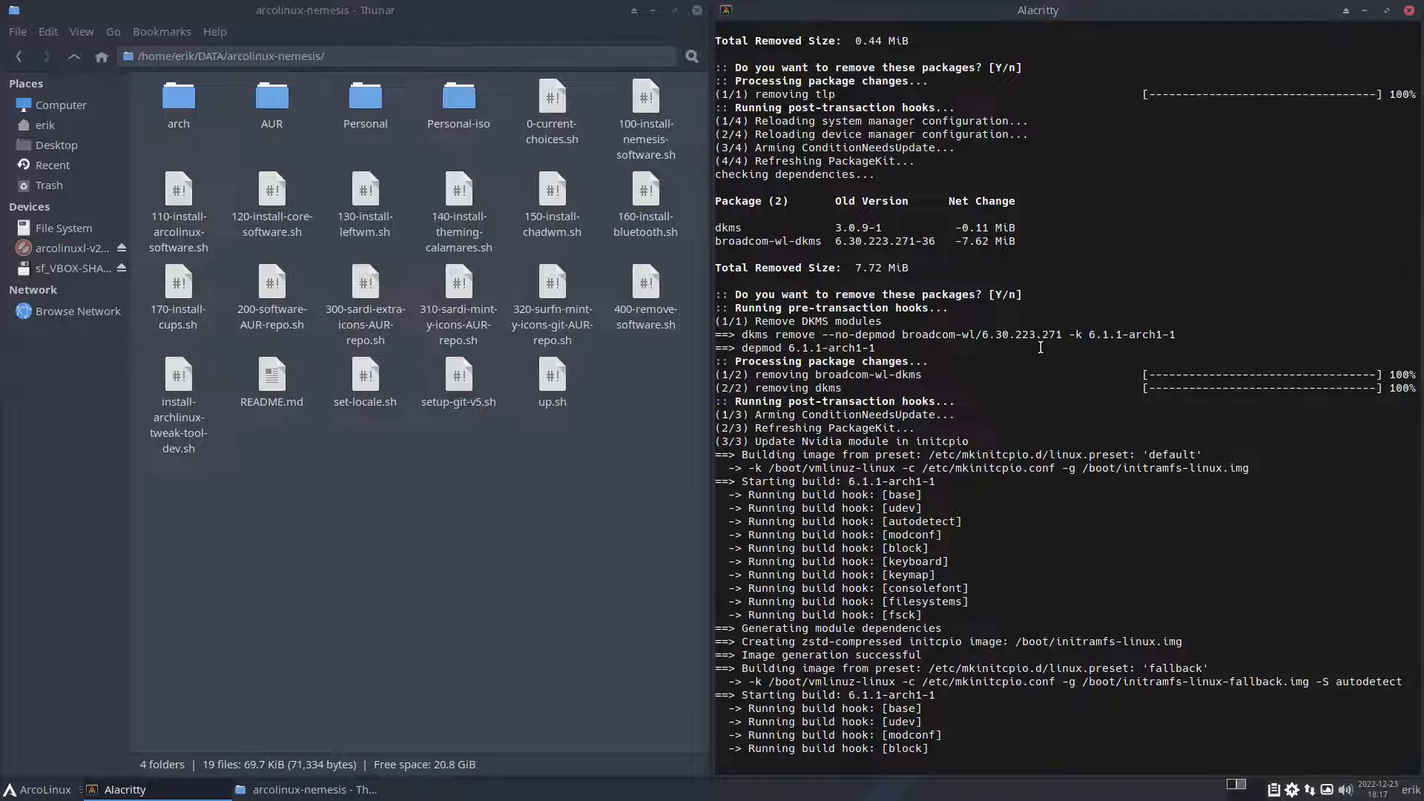
scroll("down", 3)
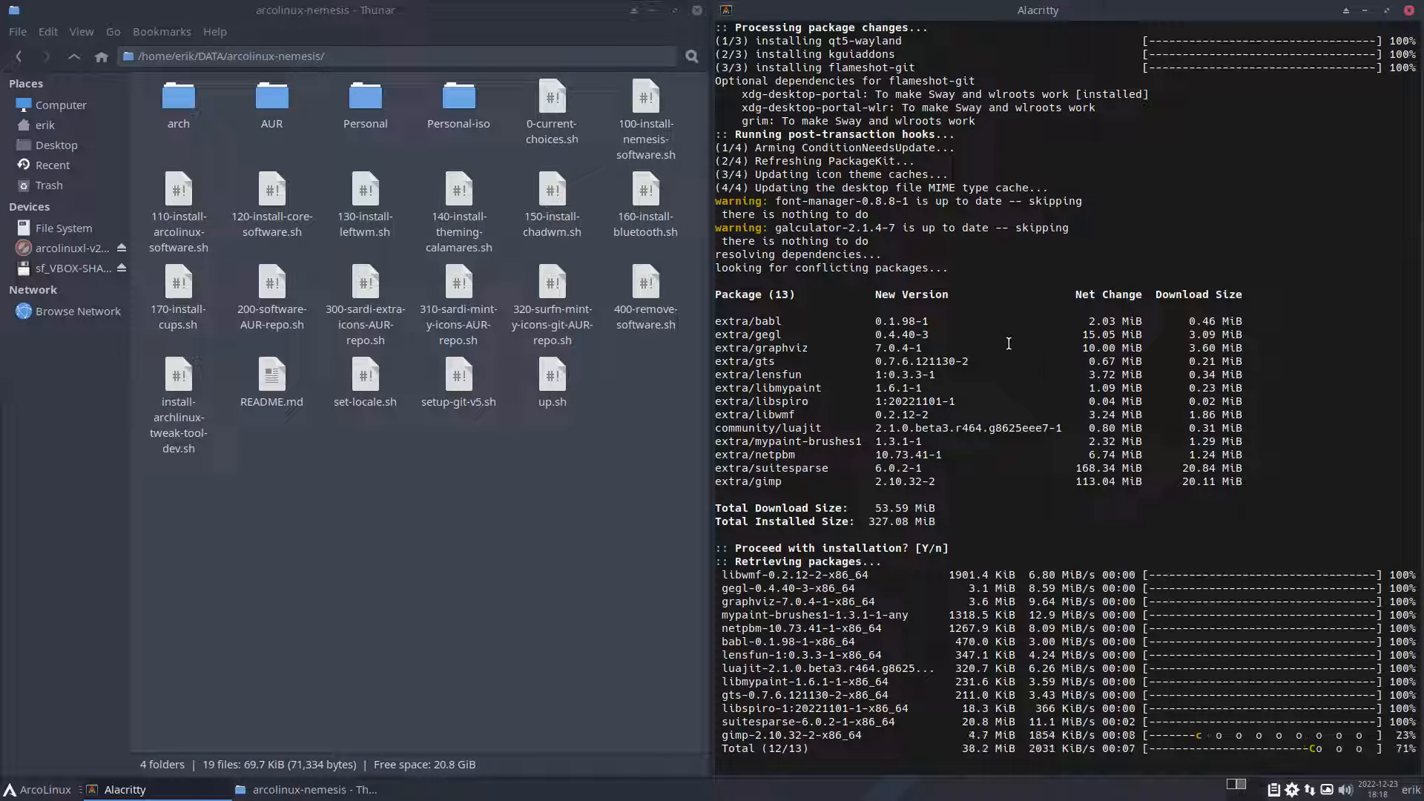
left_click(552, 100)
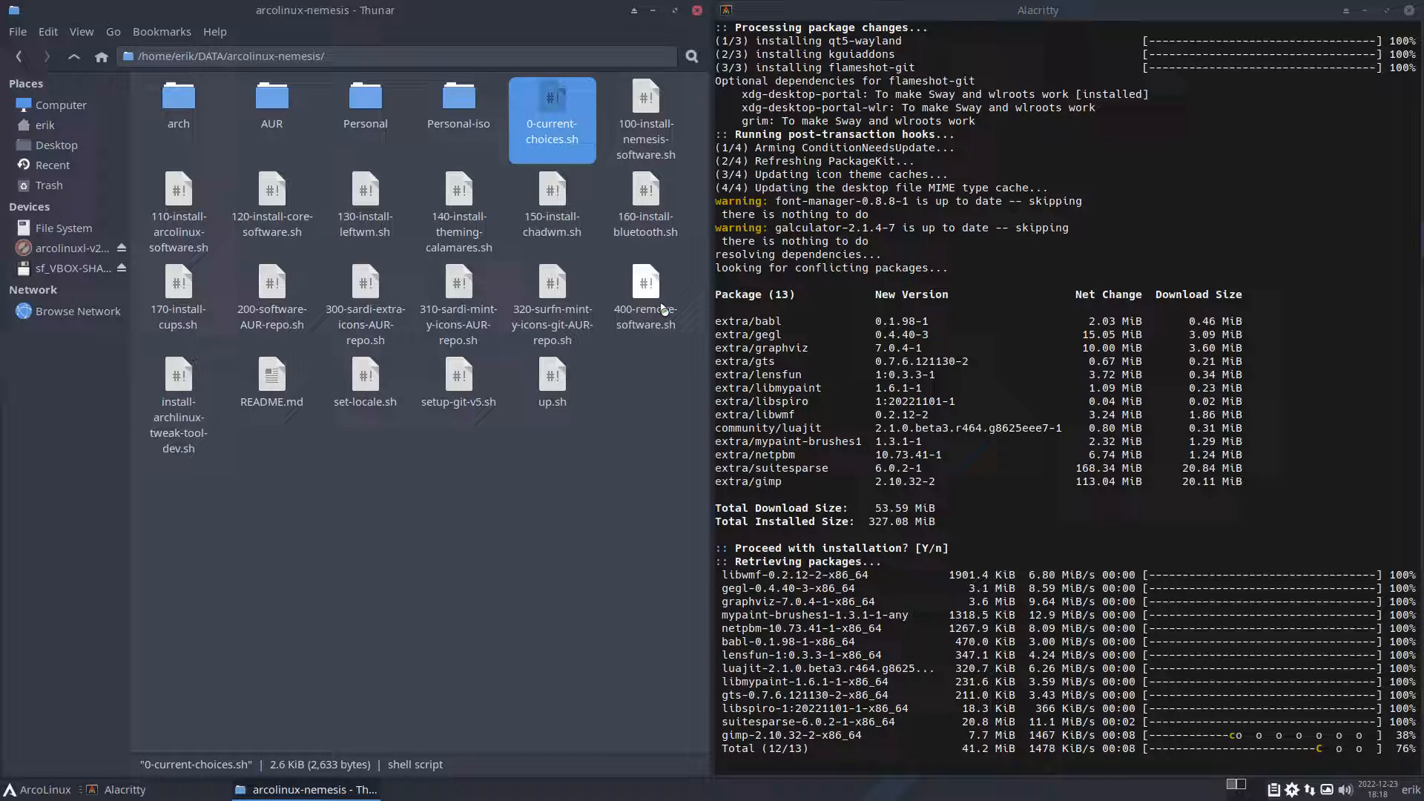
double_click(550, 119)
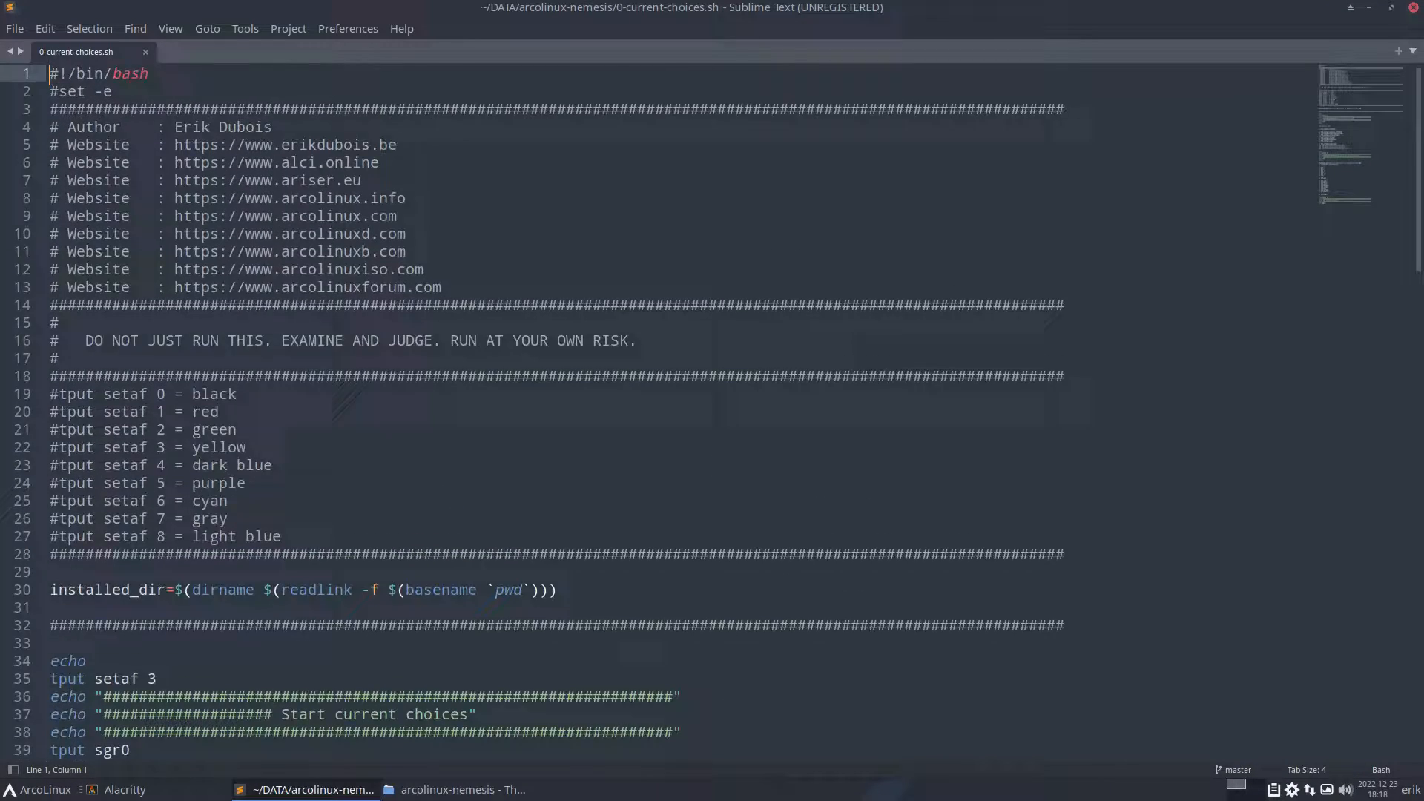
scroll("down", 3)
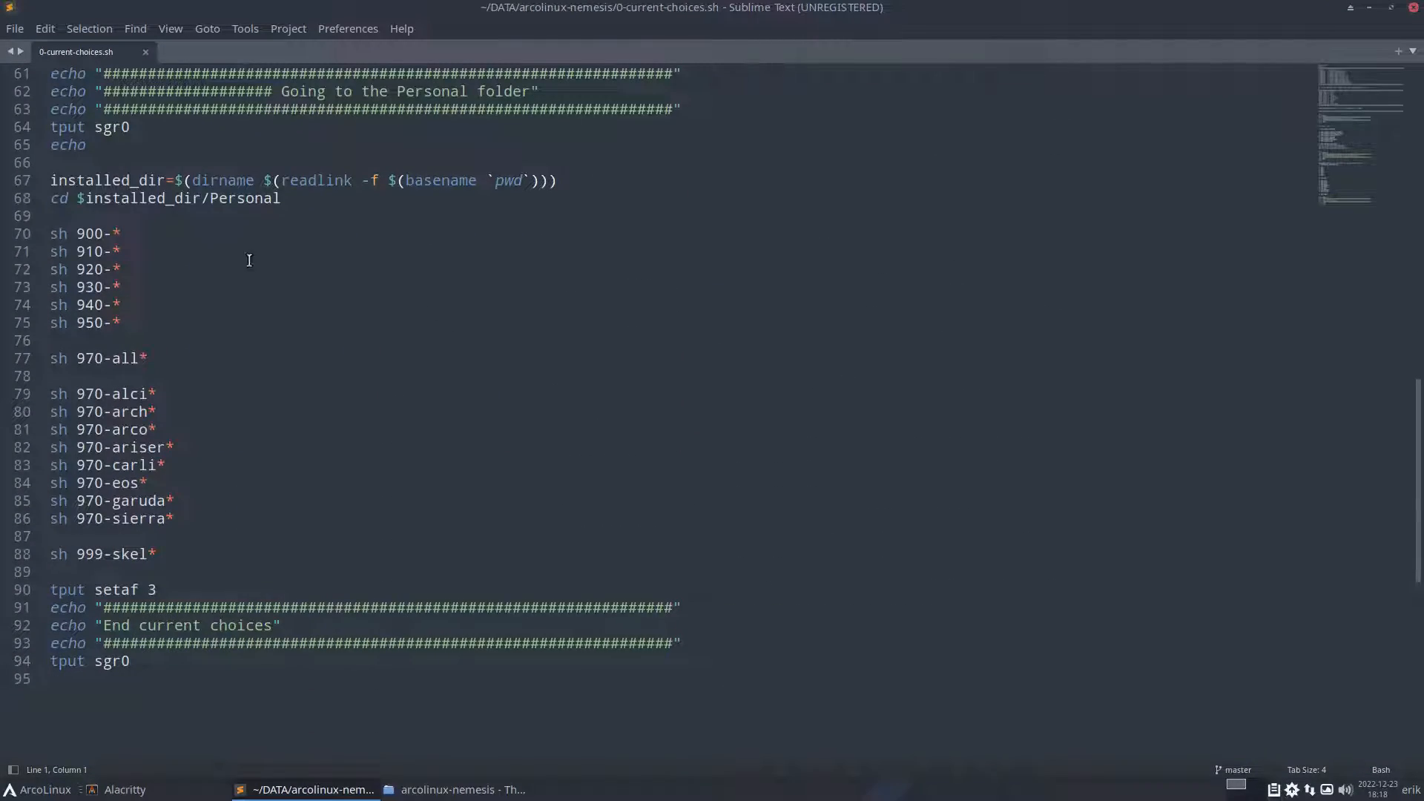
scroll("up", 3)
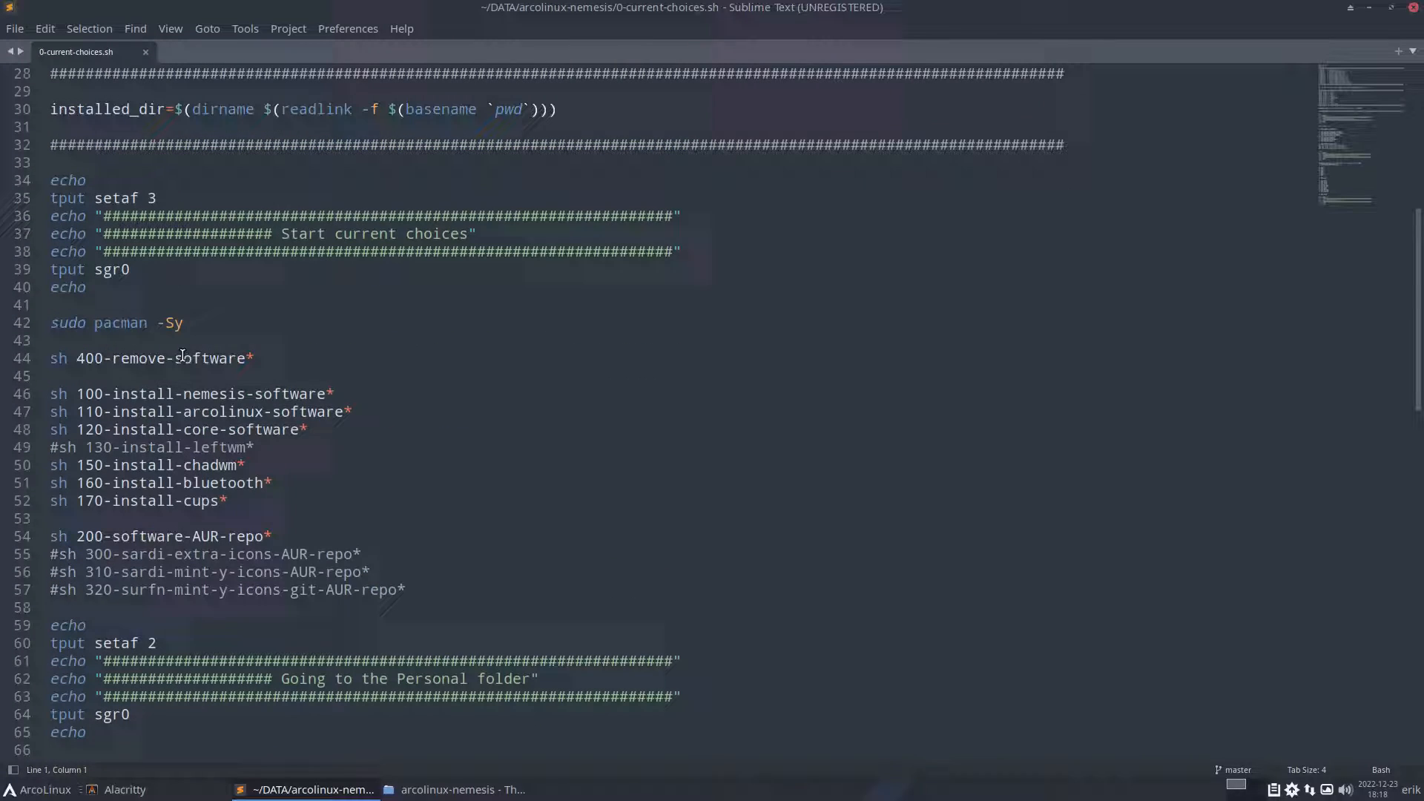
triple_click(163, 358)
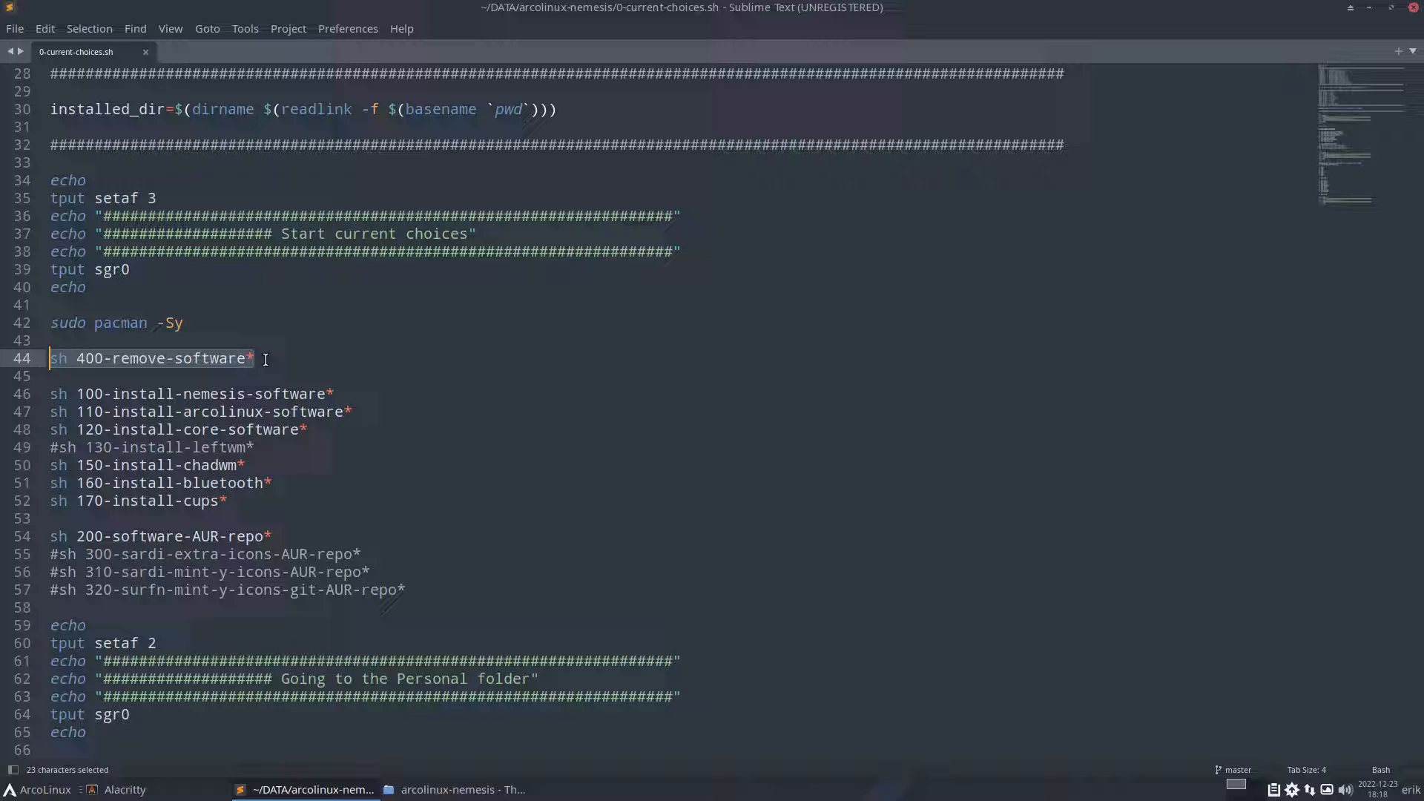
left_click(335, 393)
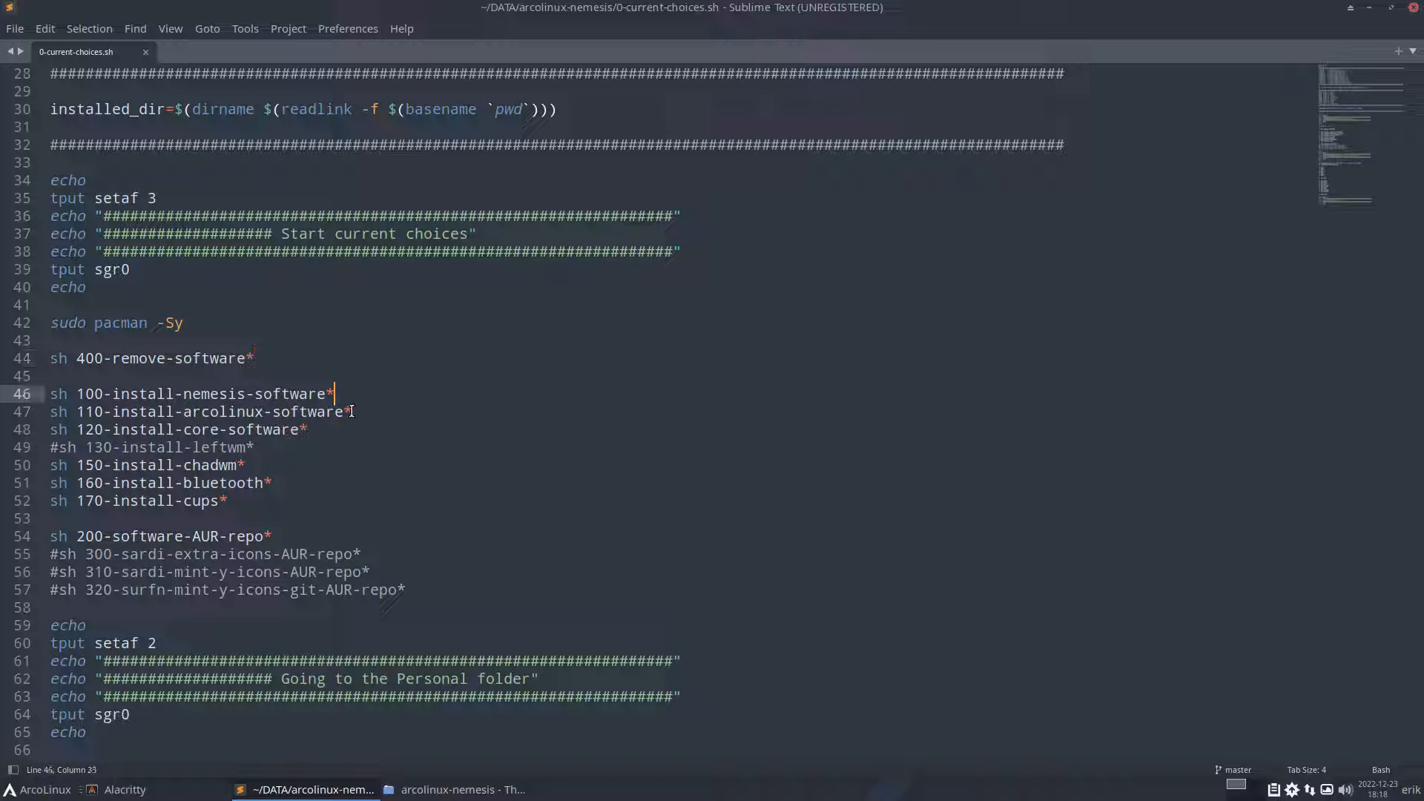
left_click(353, 411)
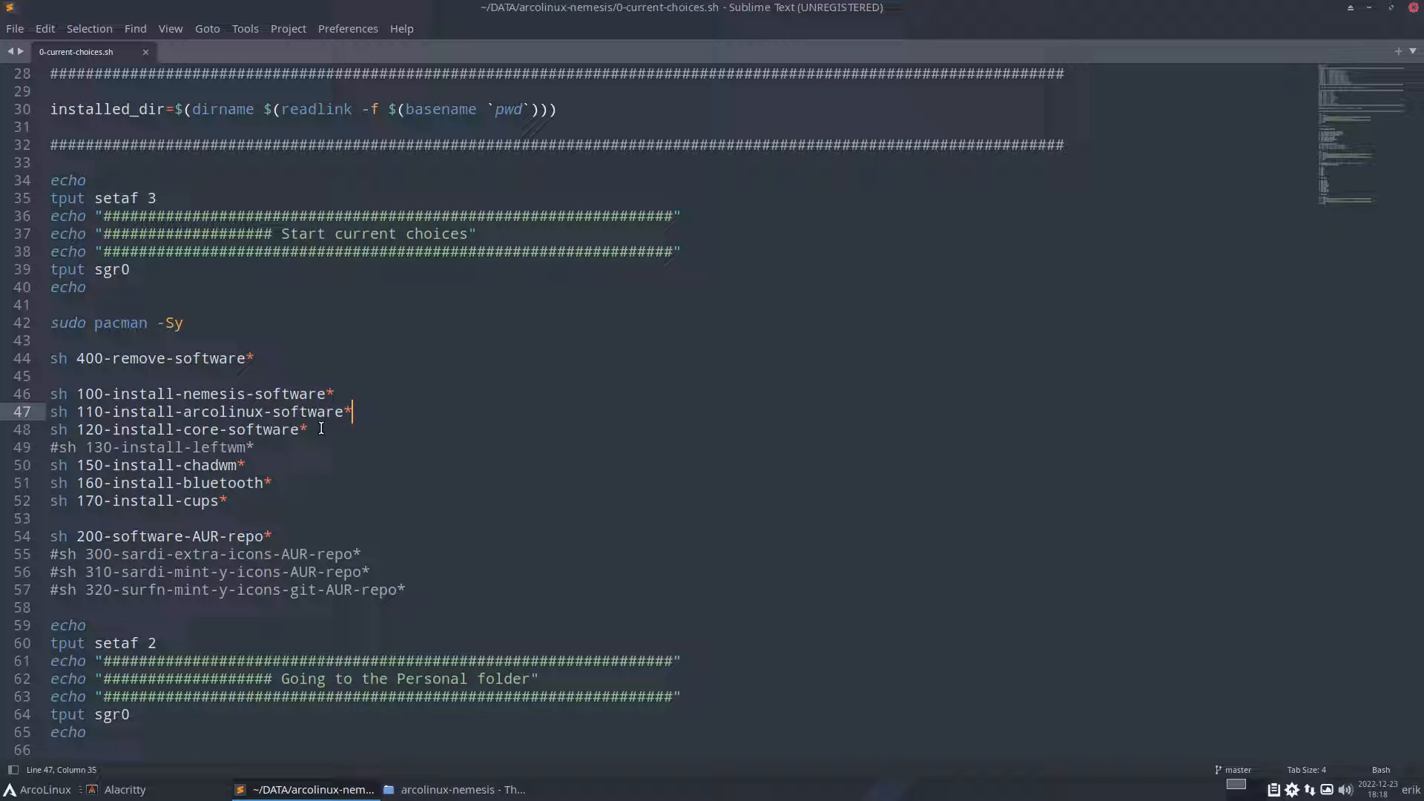
left_click(243, 464)
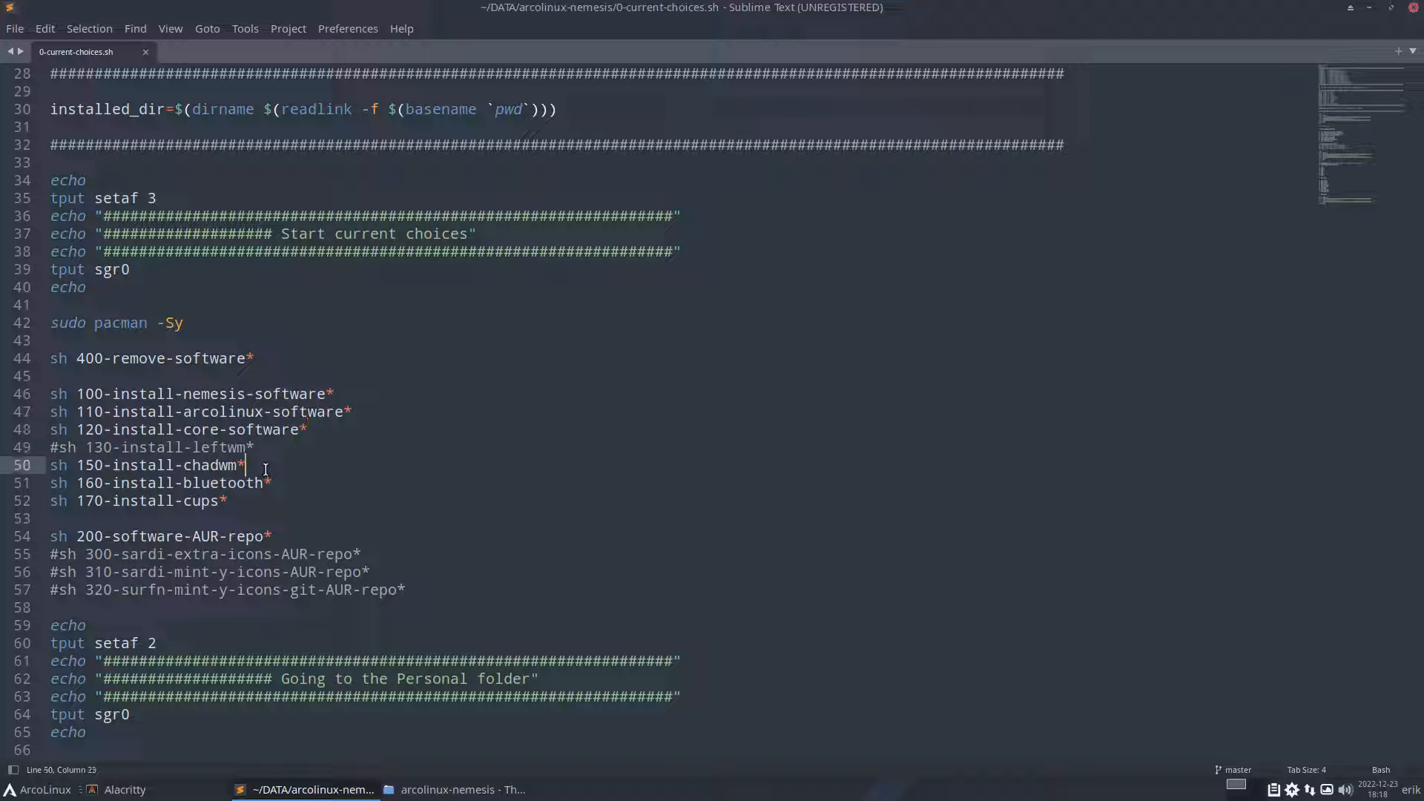
mouse_move(295, 470)
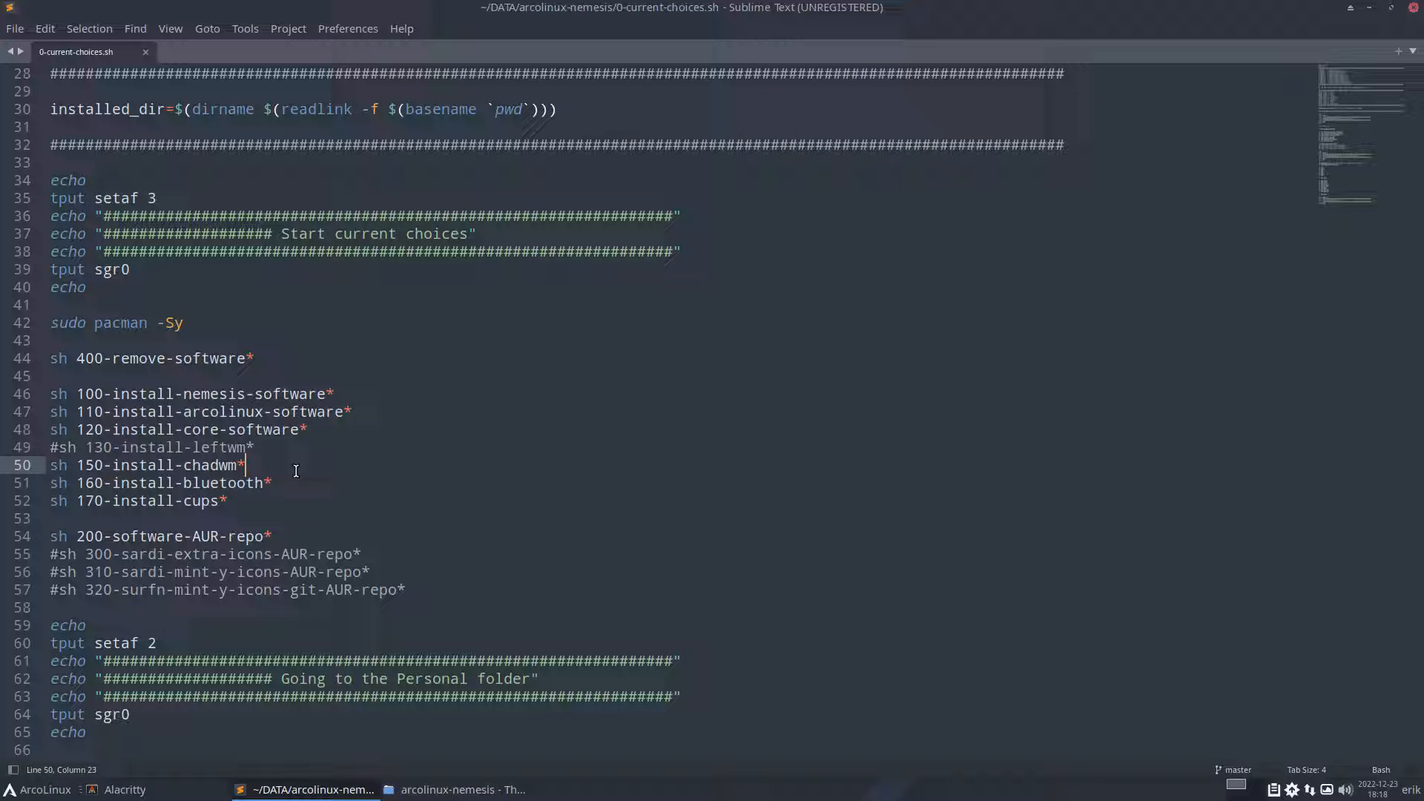
left_click(228, 500)
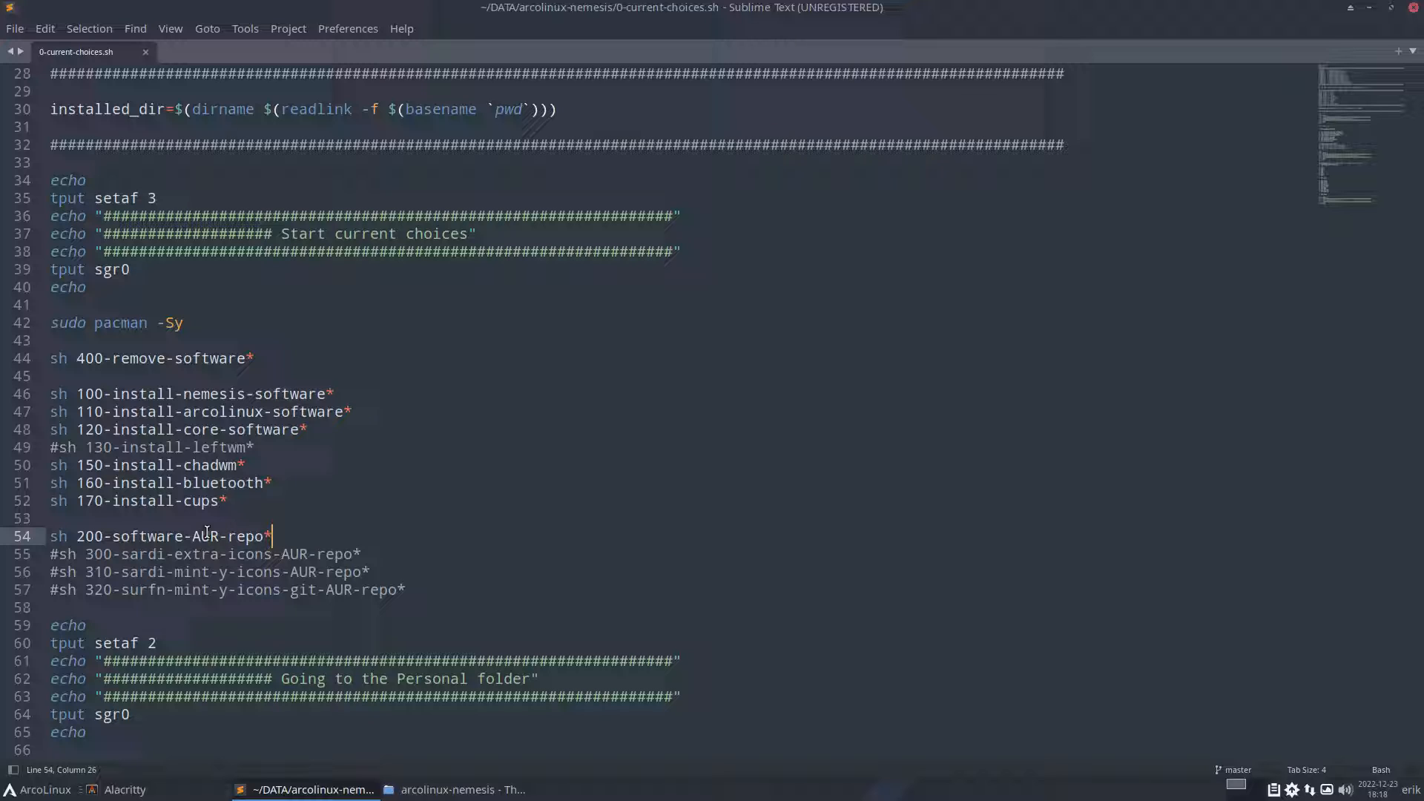
mouse_move(41, 442)
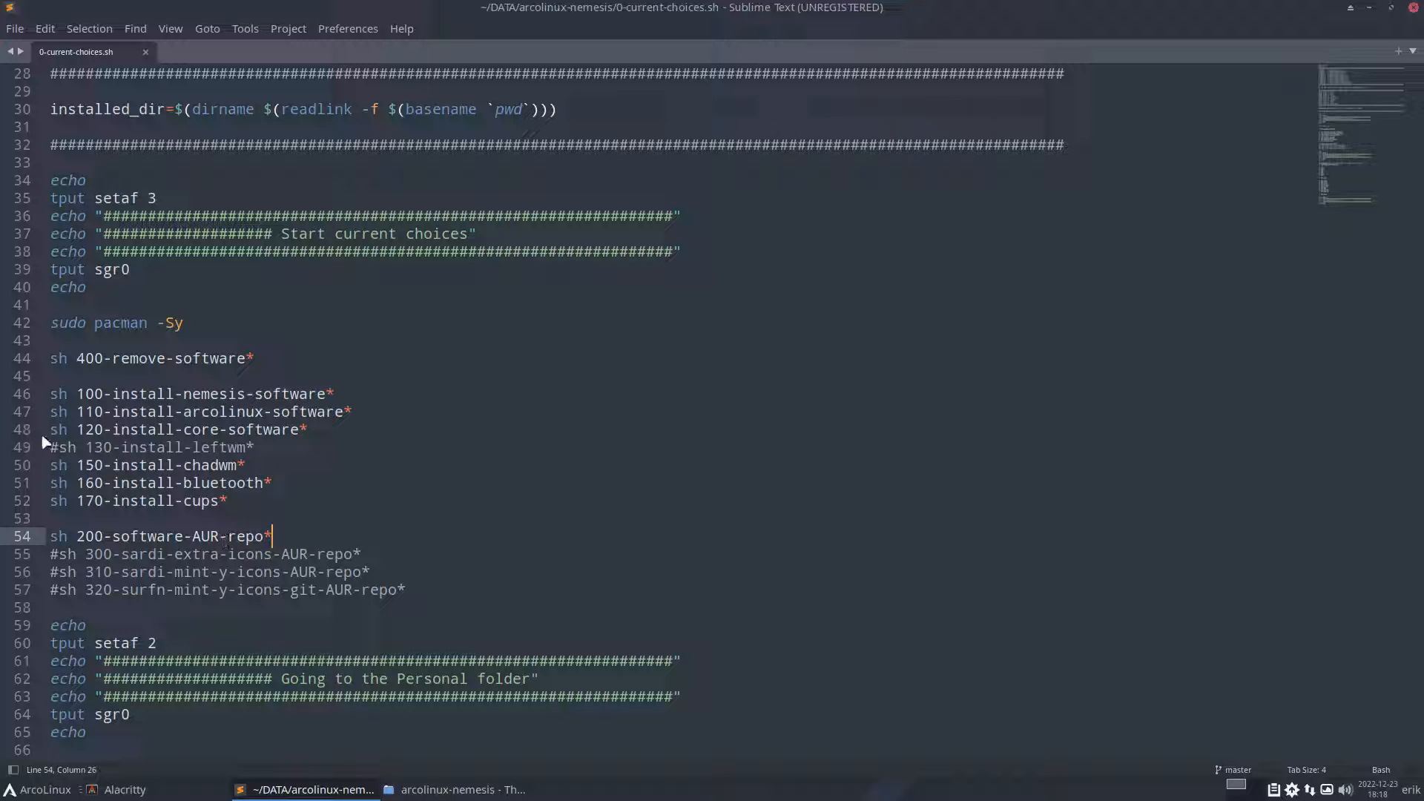
scroll("down", 3)
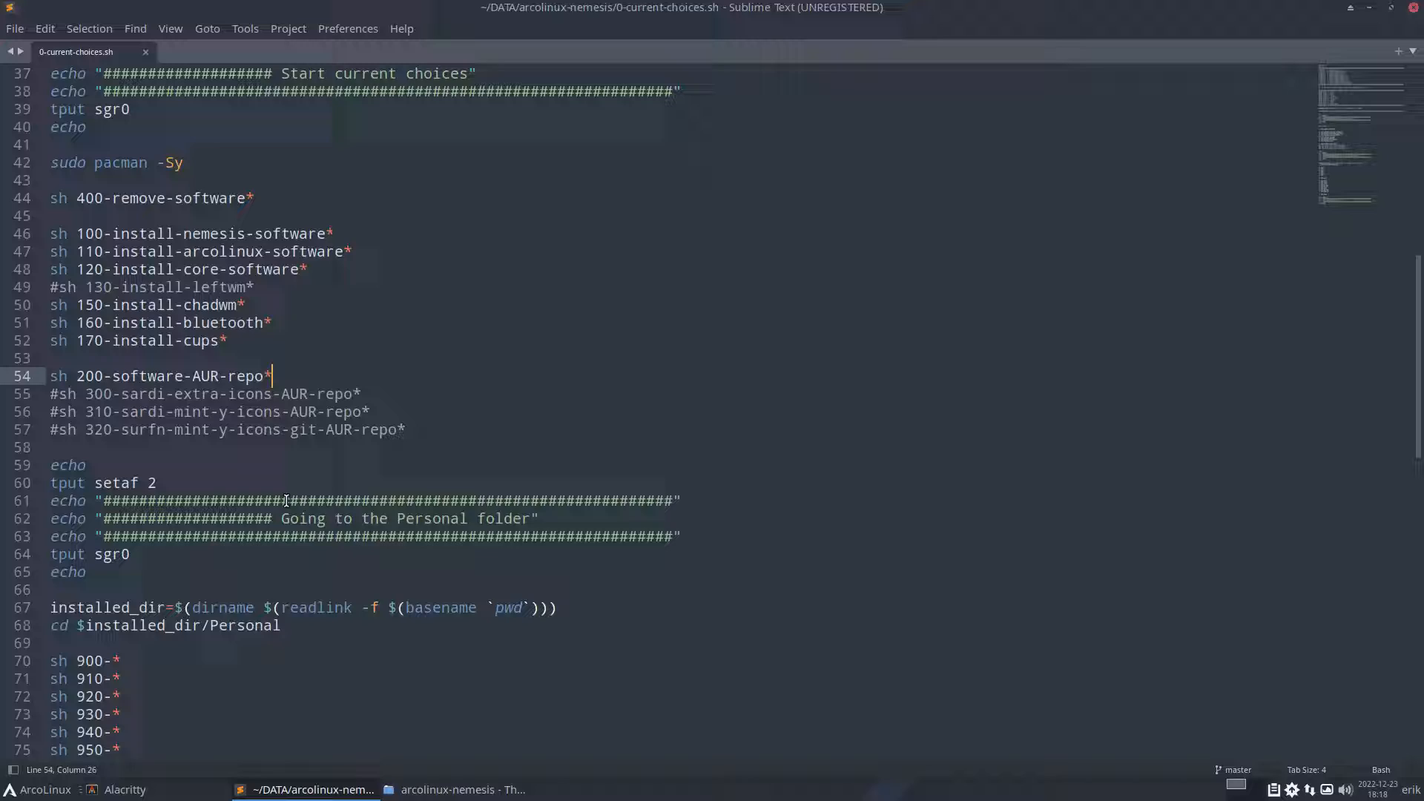
scroll("down", 3)
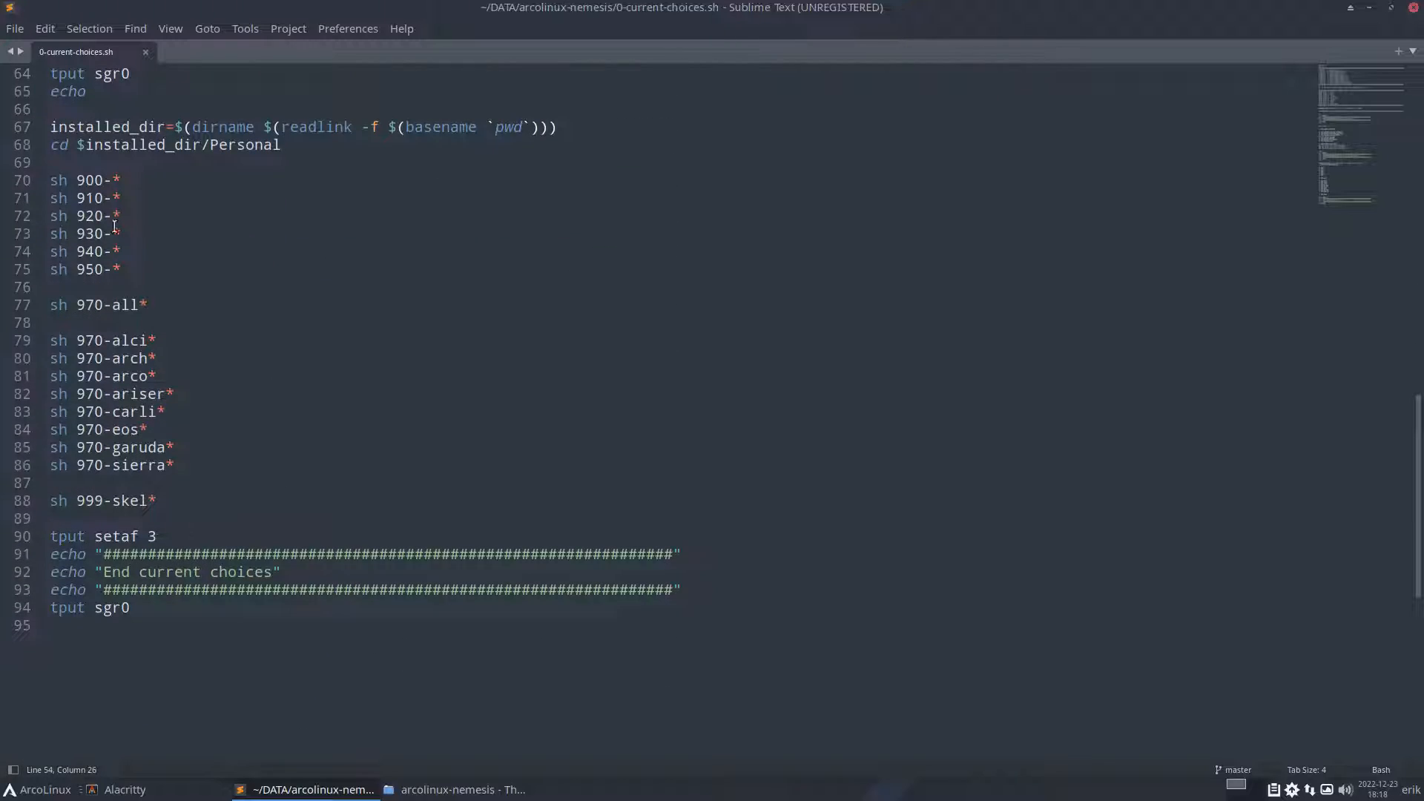
mouse_move(112, 286)
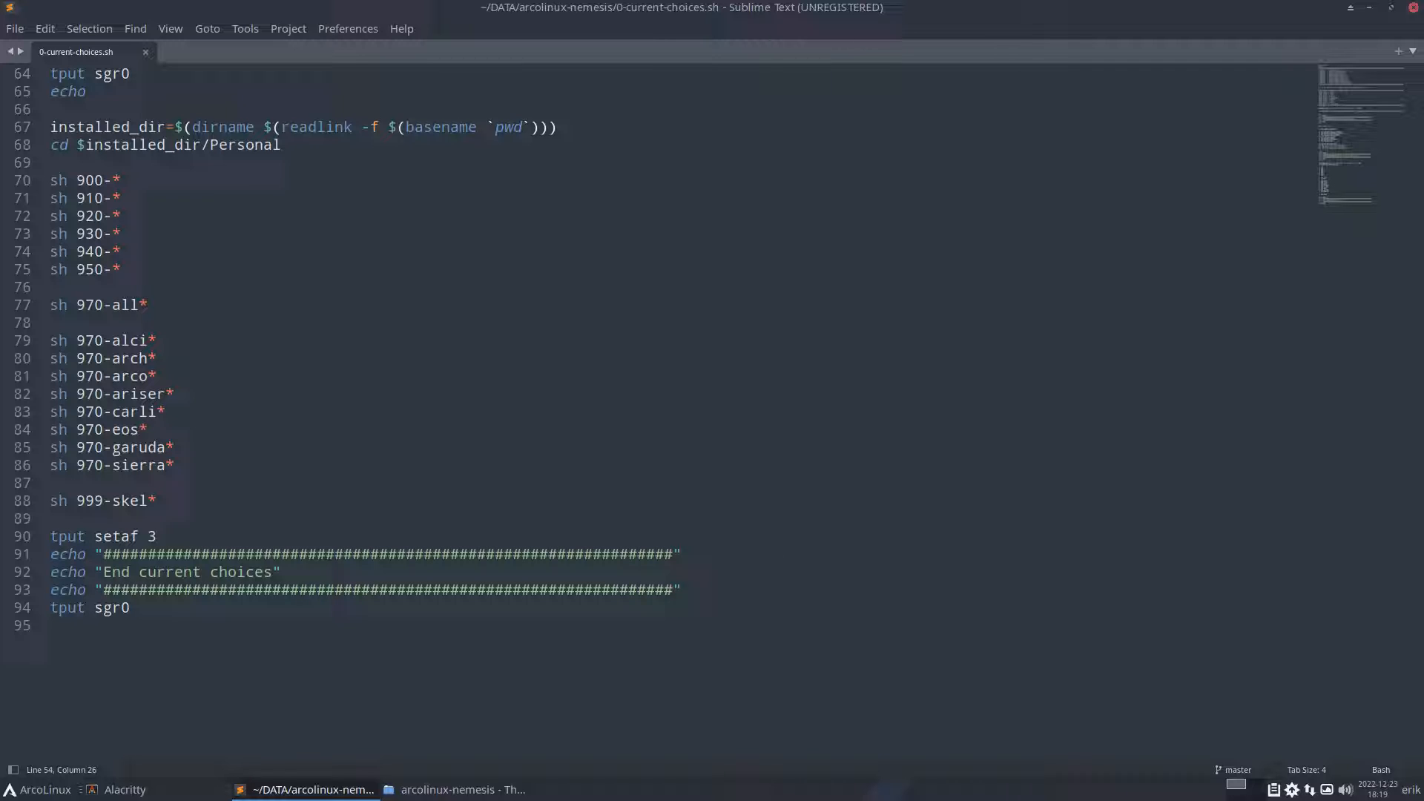
mouse_move(666, 20)
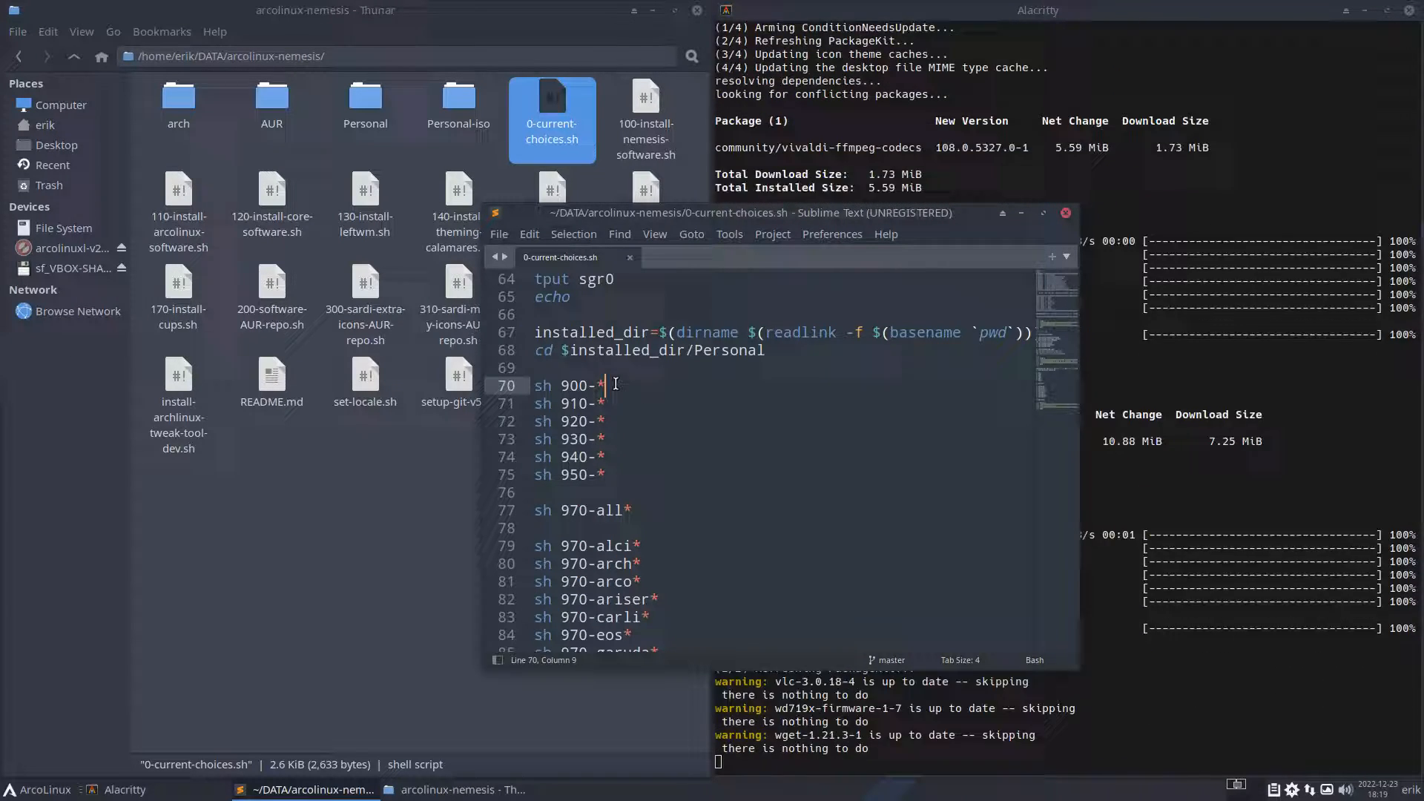
double_click(568, 385)
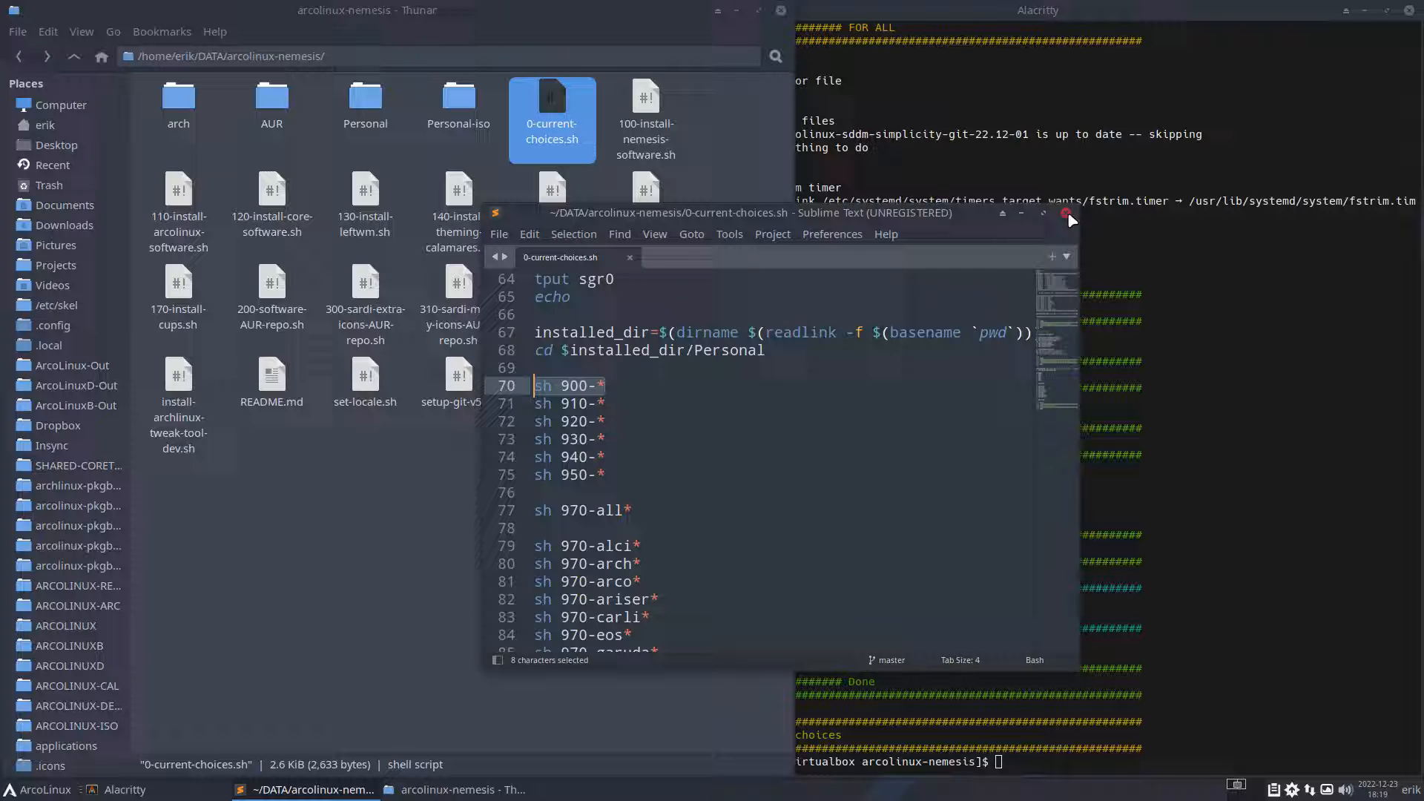
Close Sublime Text and run the next install step fetching the xfce4-terminal theme packages
left_click(1068, 218)
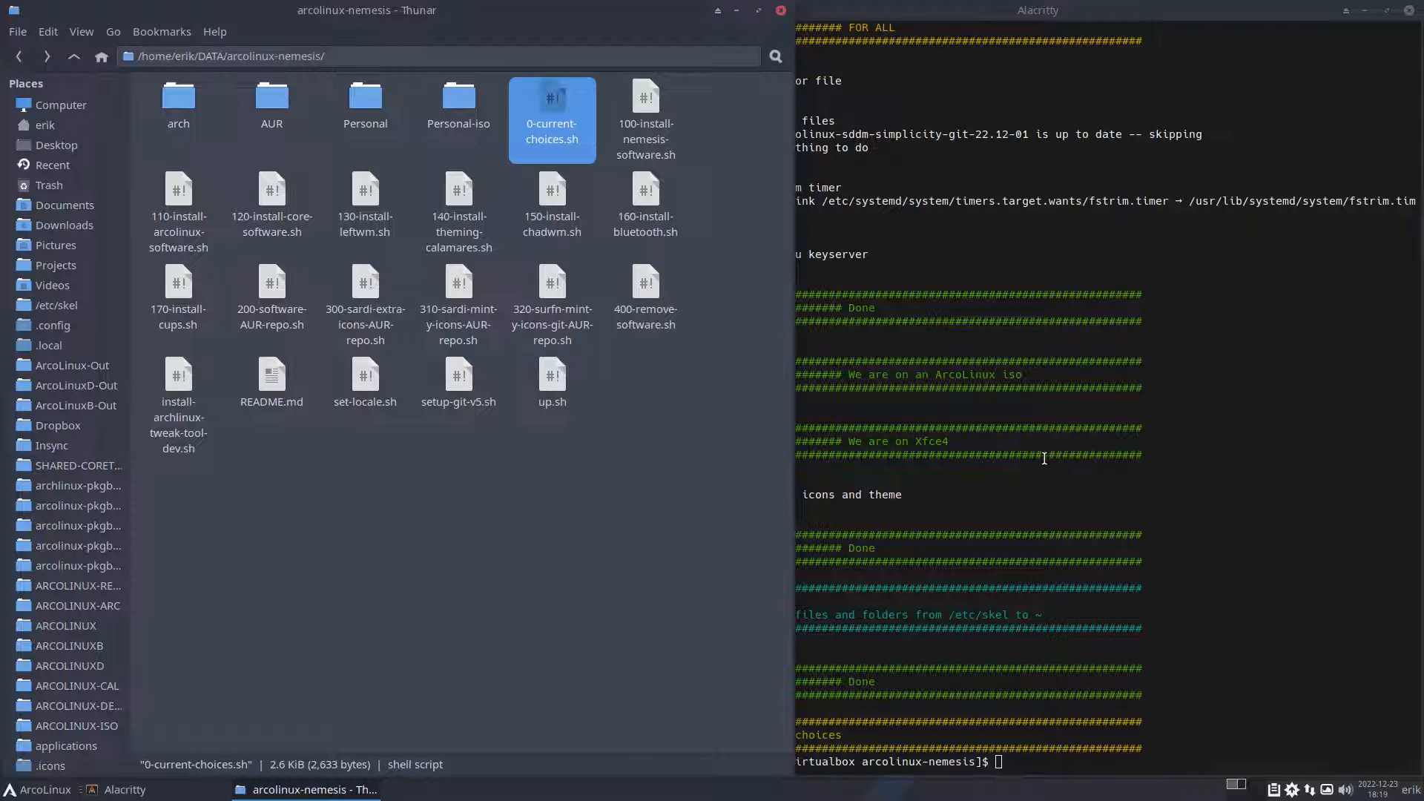
left_click(685, 508)
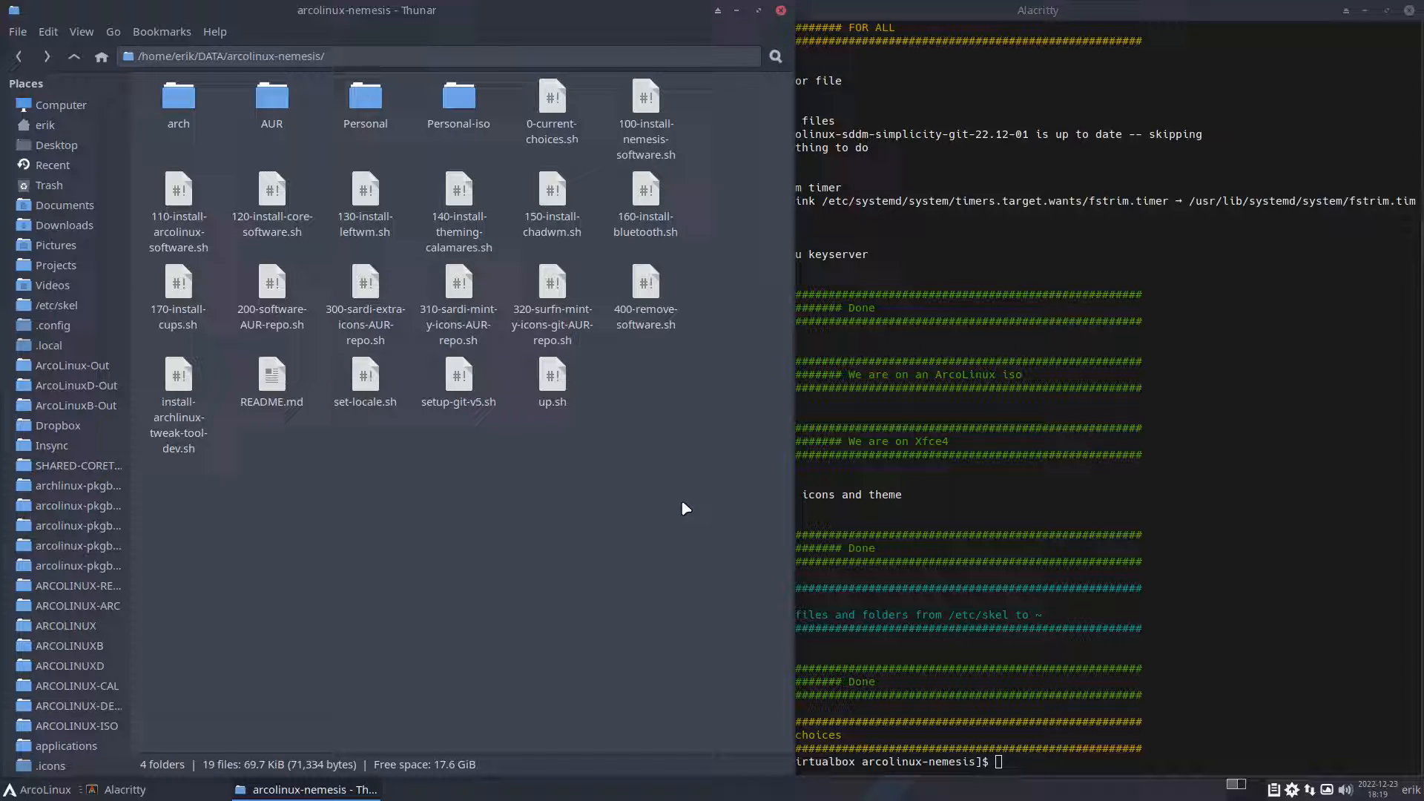
mouse_move(636, 518)
type("s")
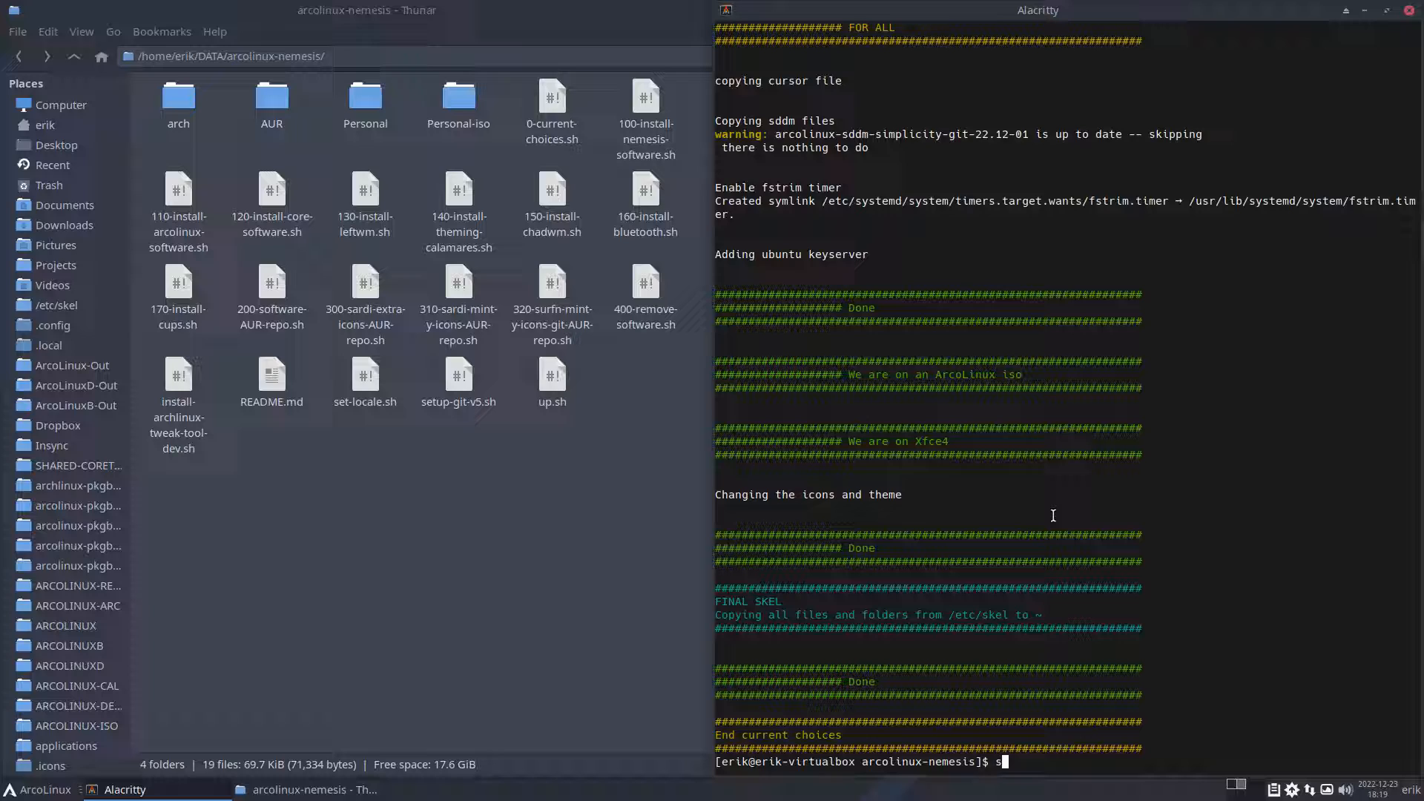
key("BackSpace")
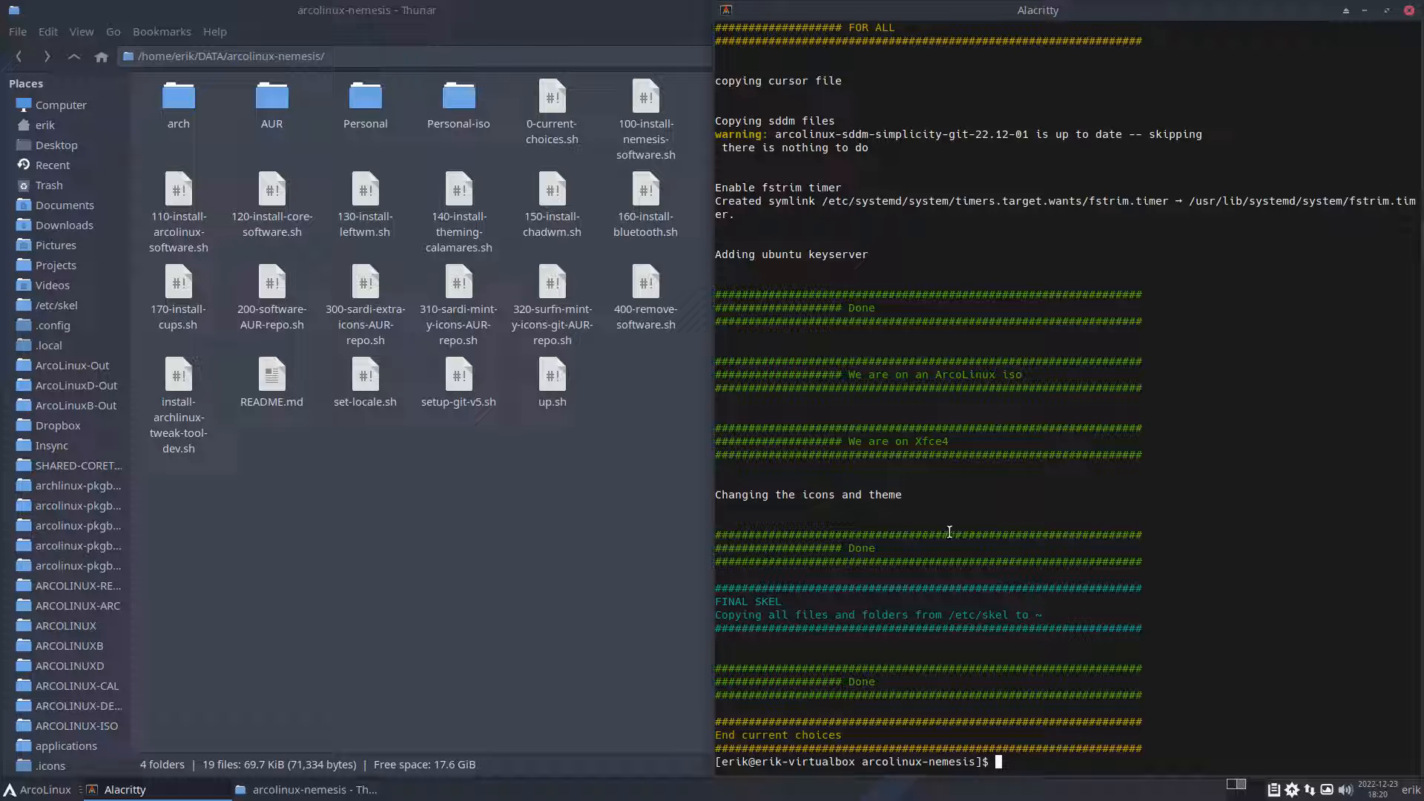
scroll("up", 3)
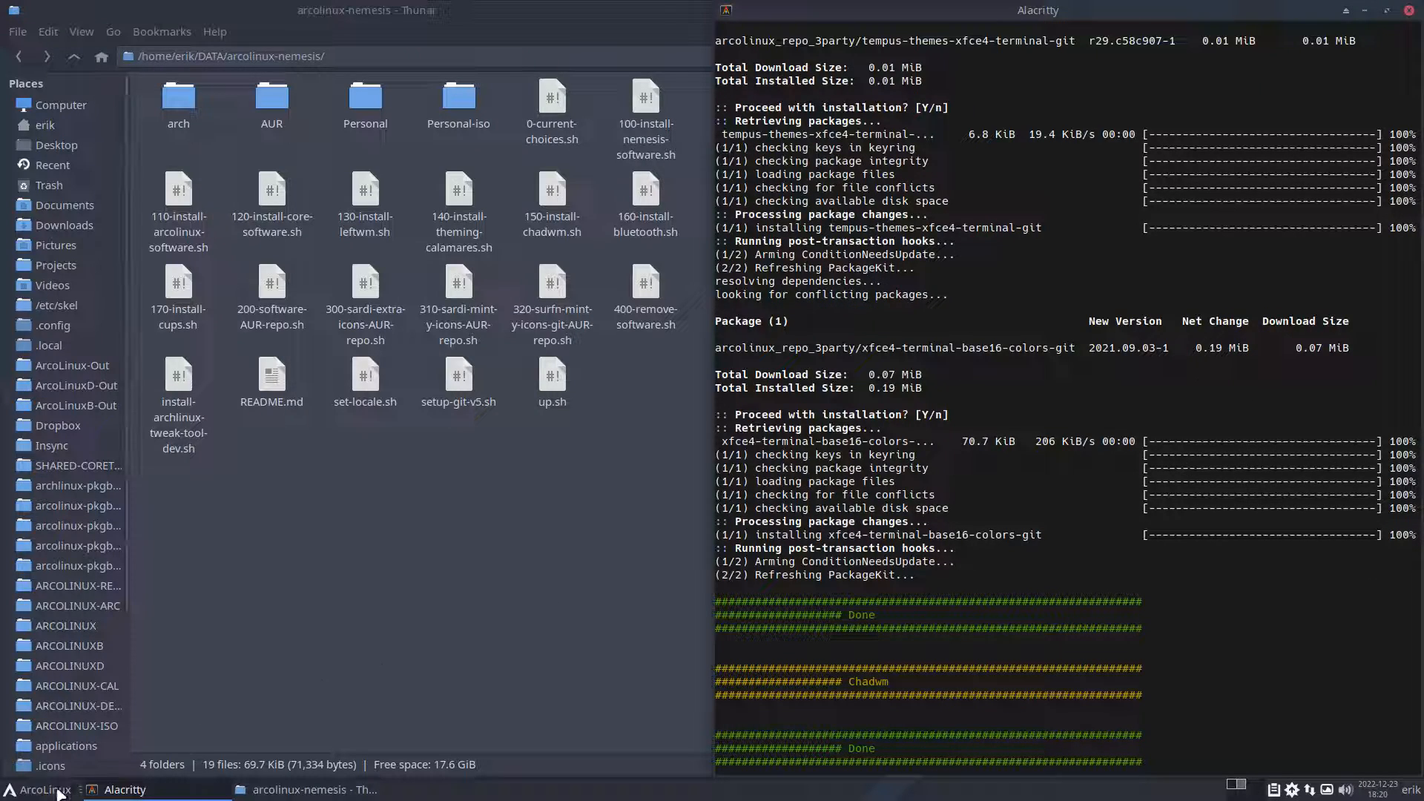
Reboot from the applications menu, then close Firefox and the Discord login window
left_click(37, 789)
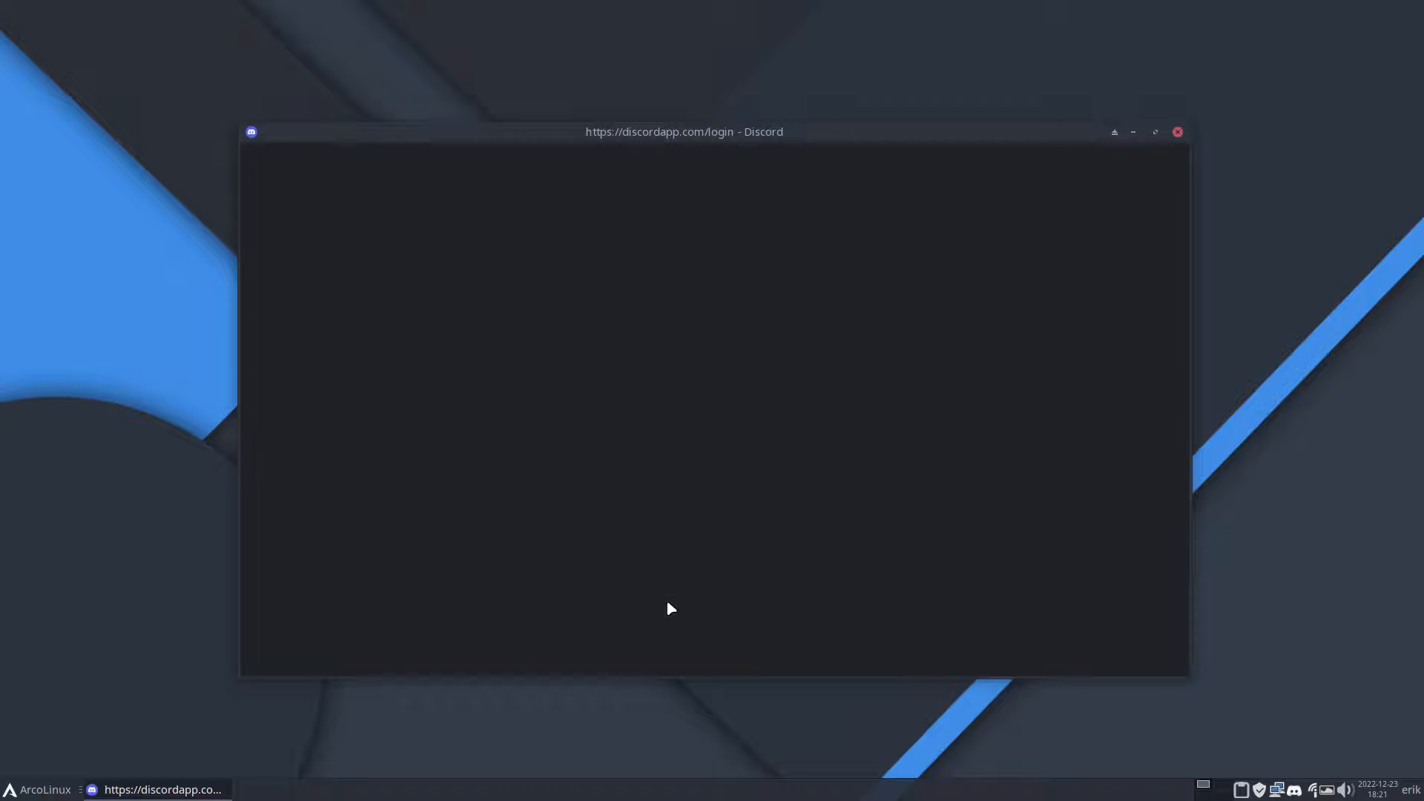
left_click(1176, 132)
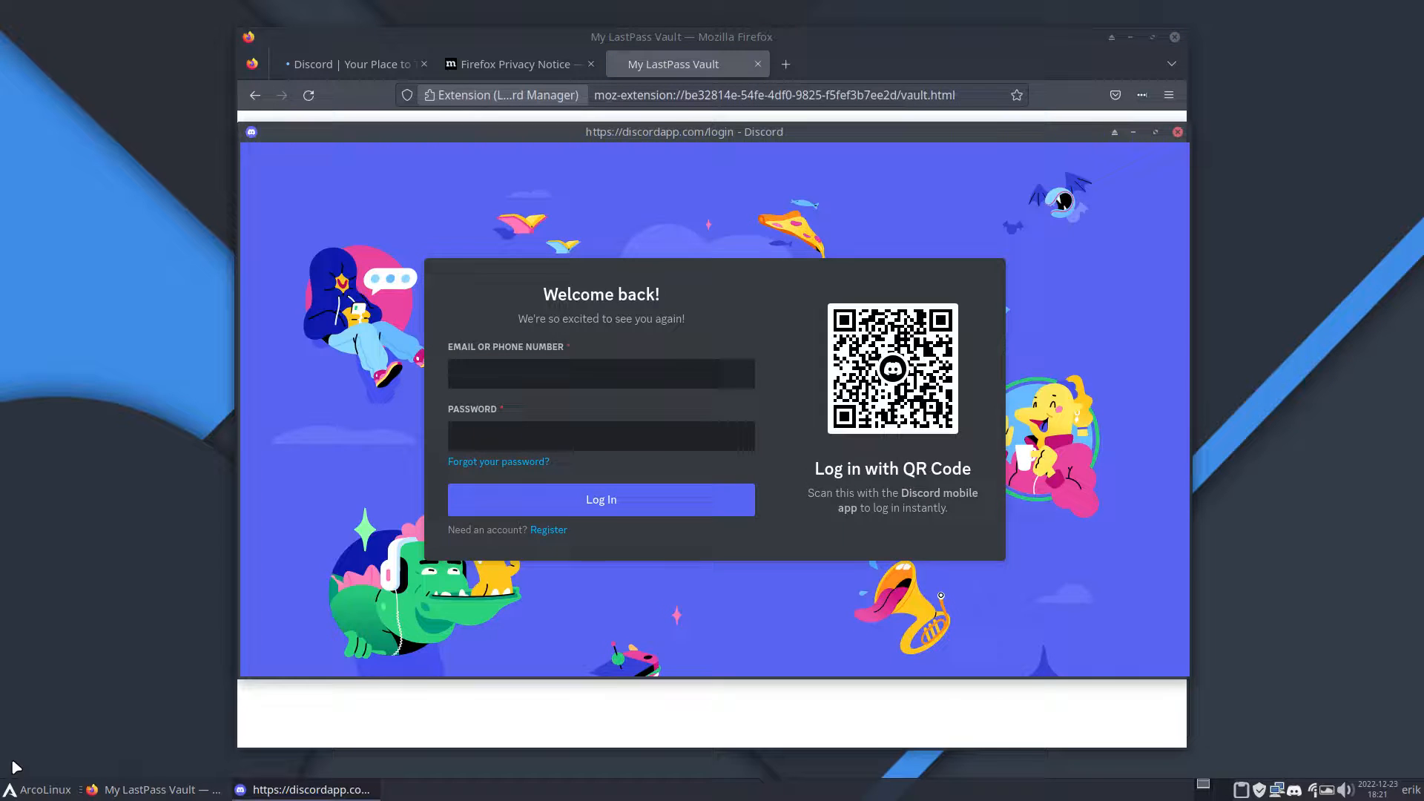
left_click(601, 372)
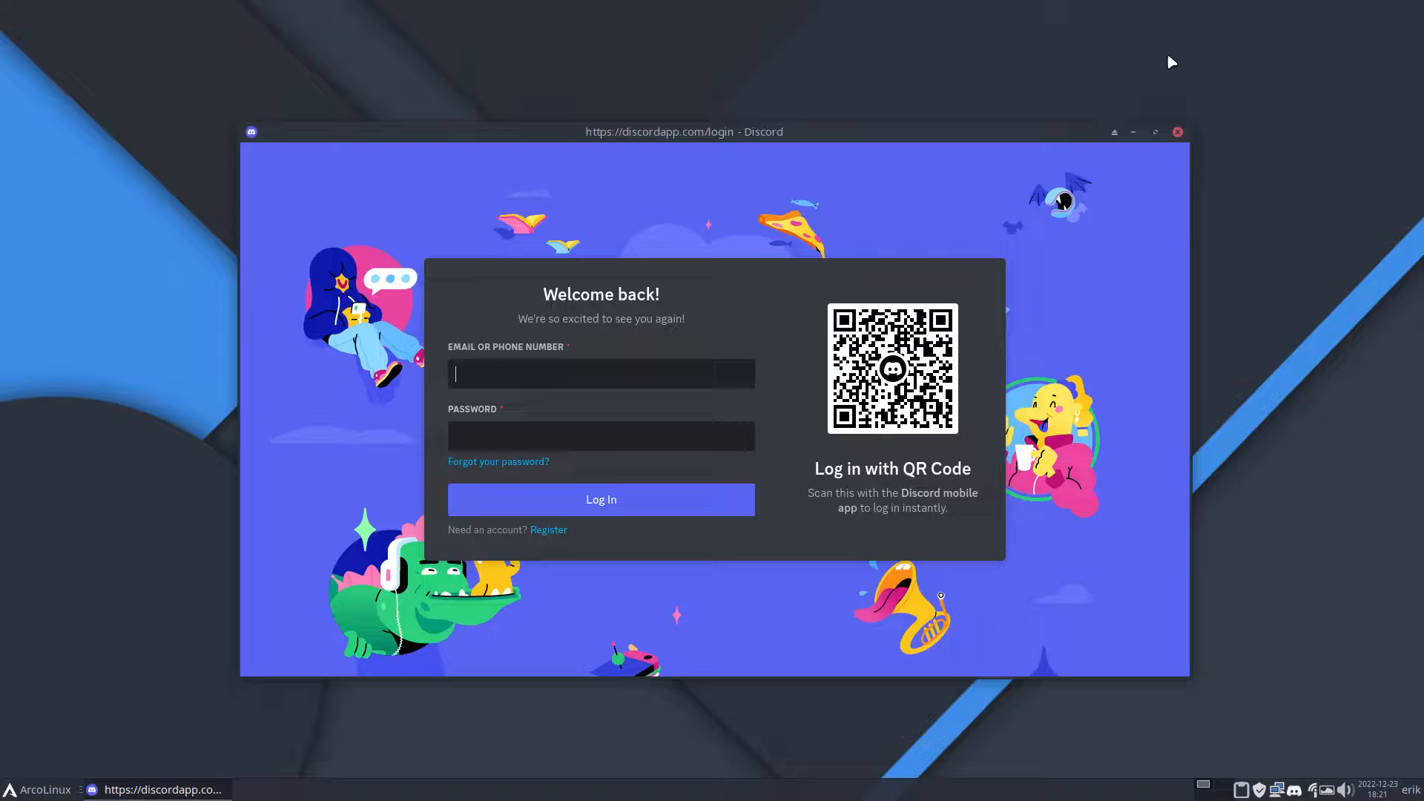
left_click(1176, 132)
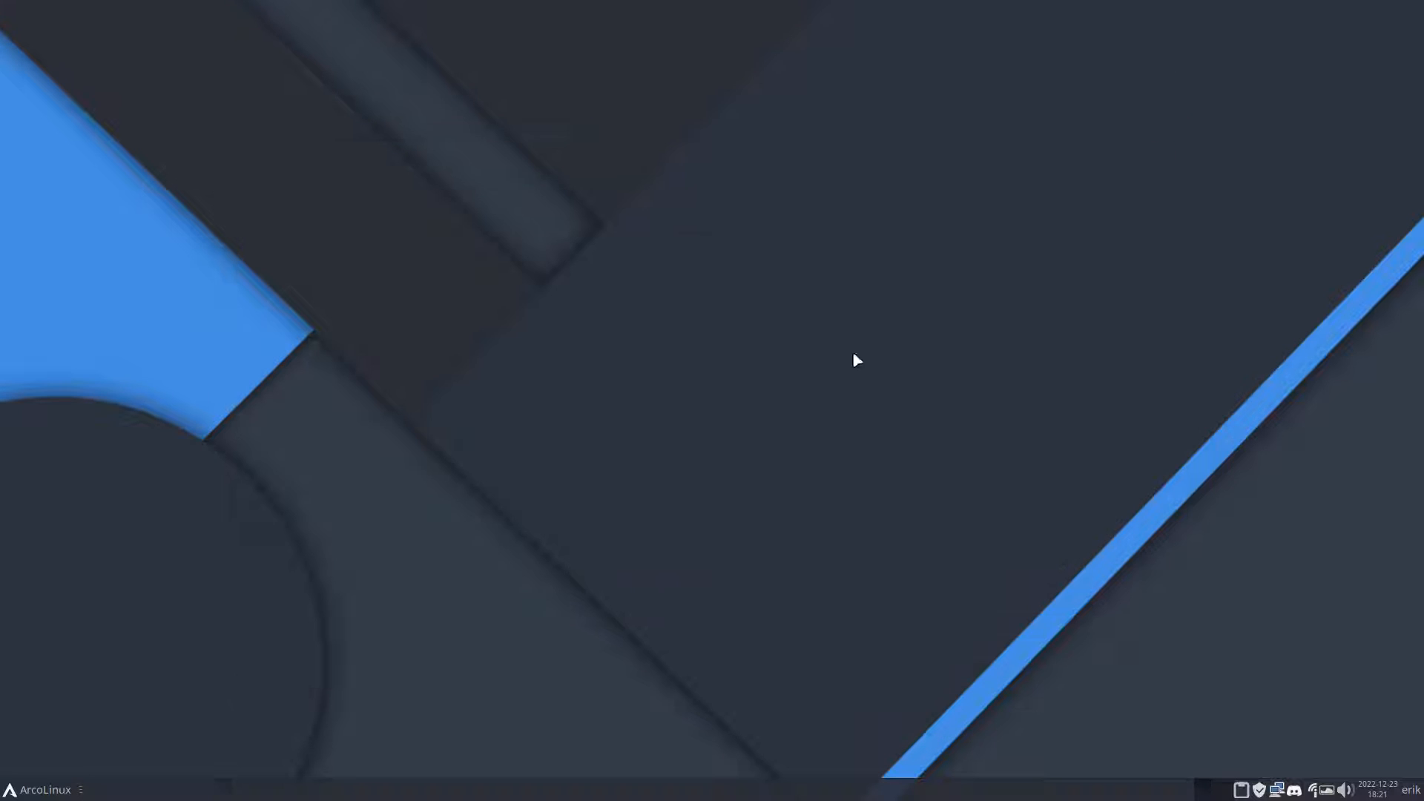
Review the icon themes in Settings > Appearance for ArcoLinux Candy Beauty, then close the dialog
left_click(38, 787)
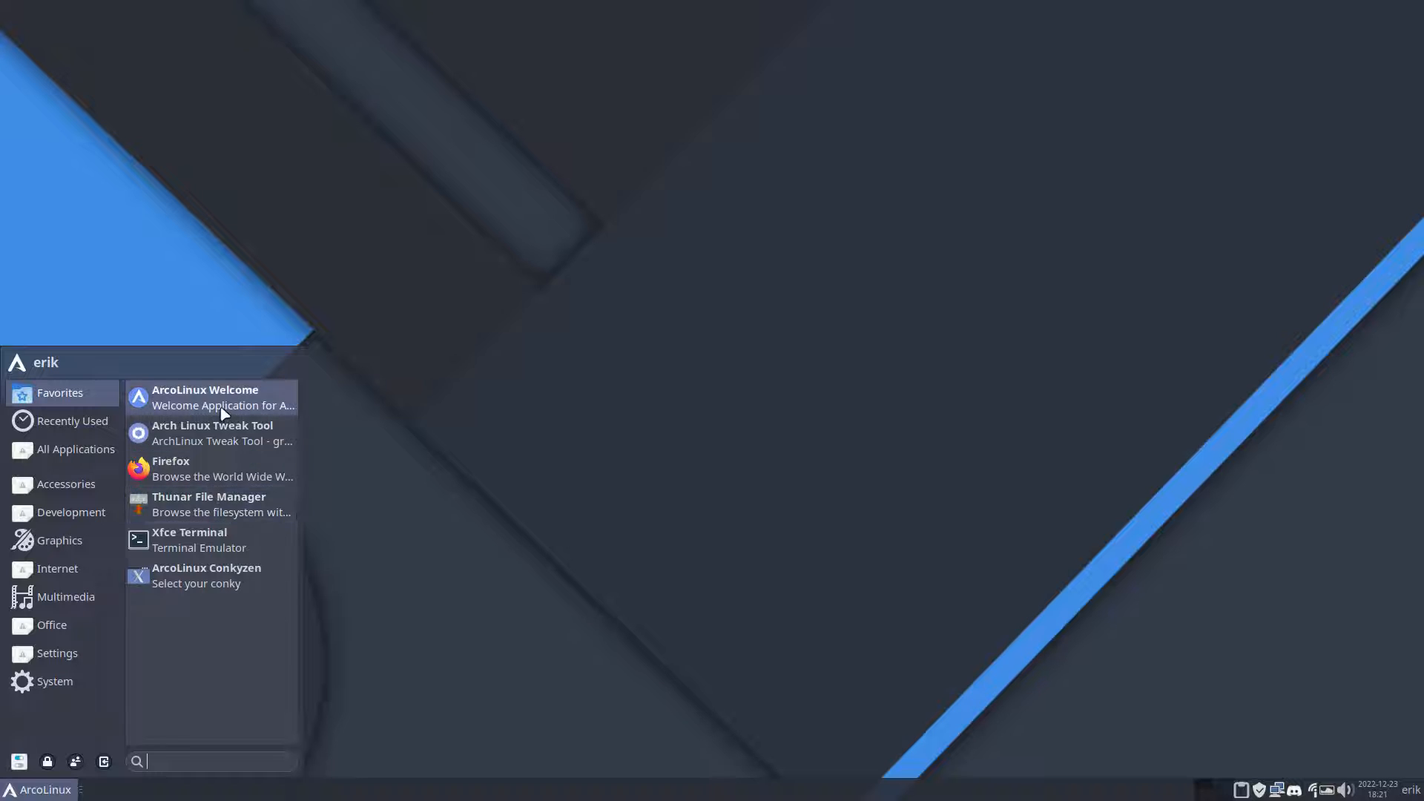
mouse_move(112, 749)
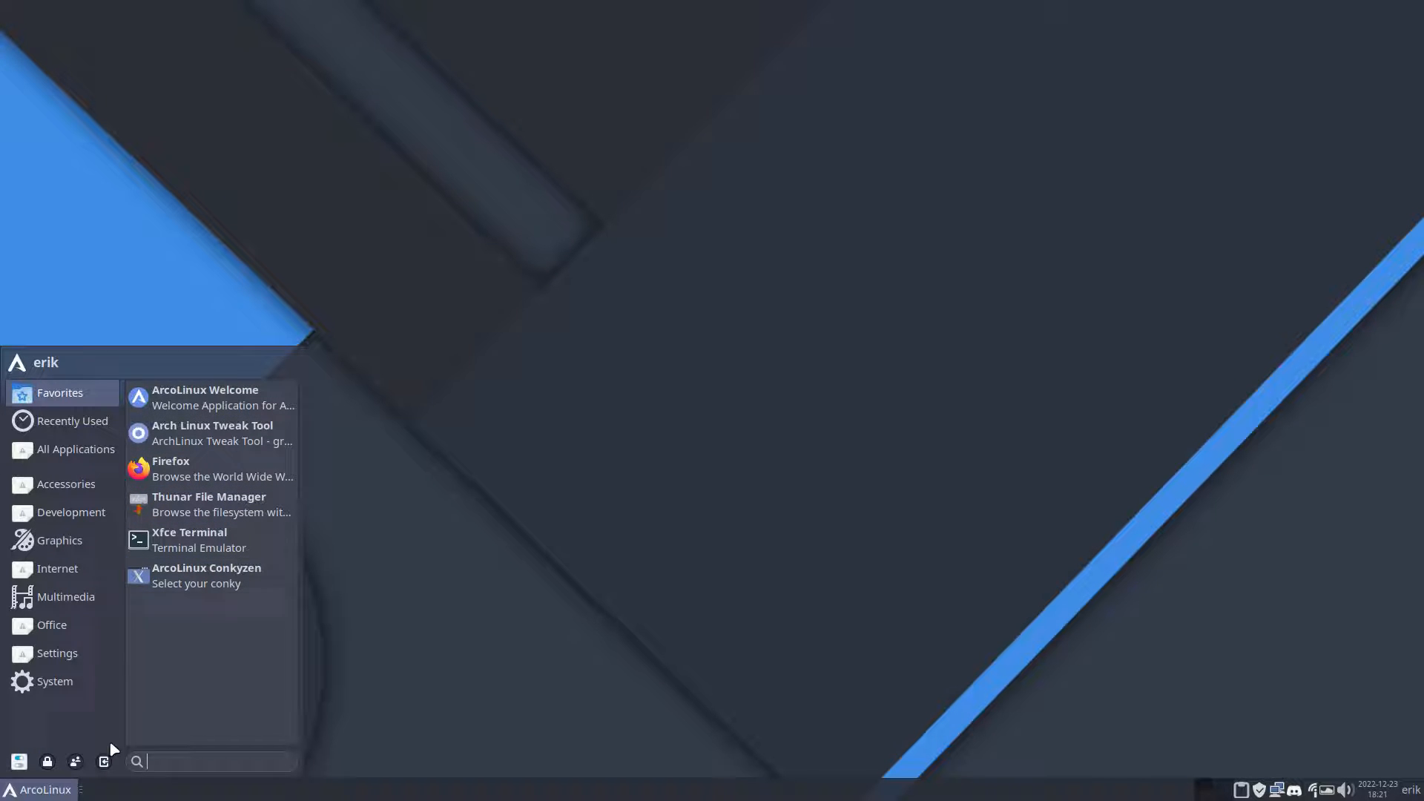
left_click(56, 652)
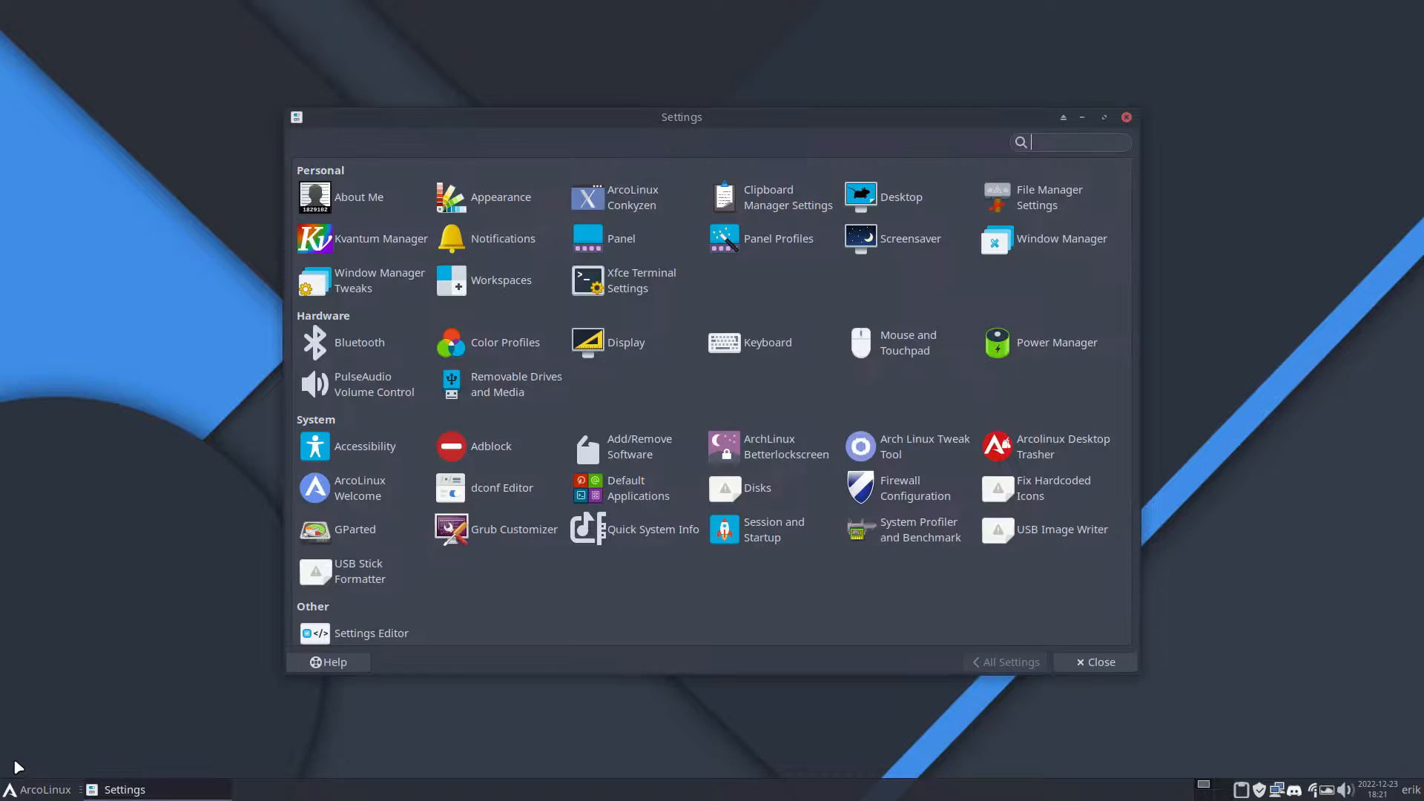
left_click(498, 197)
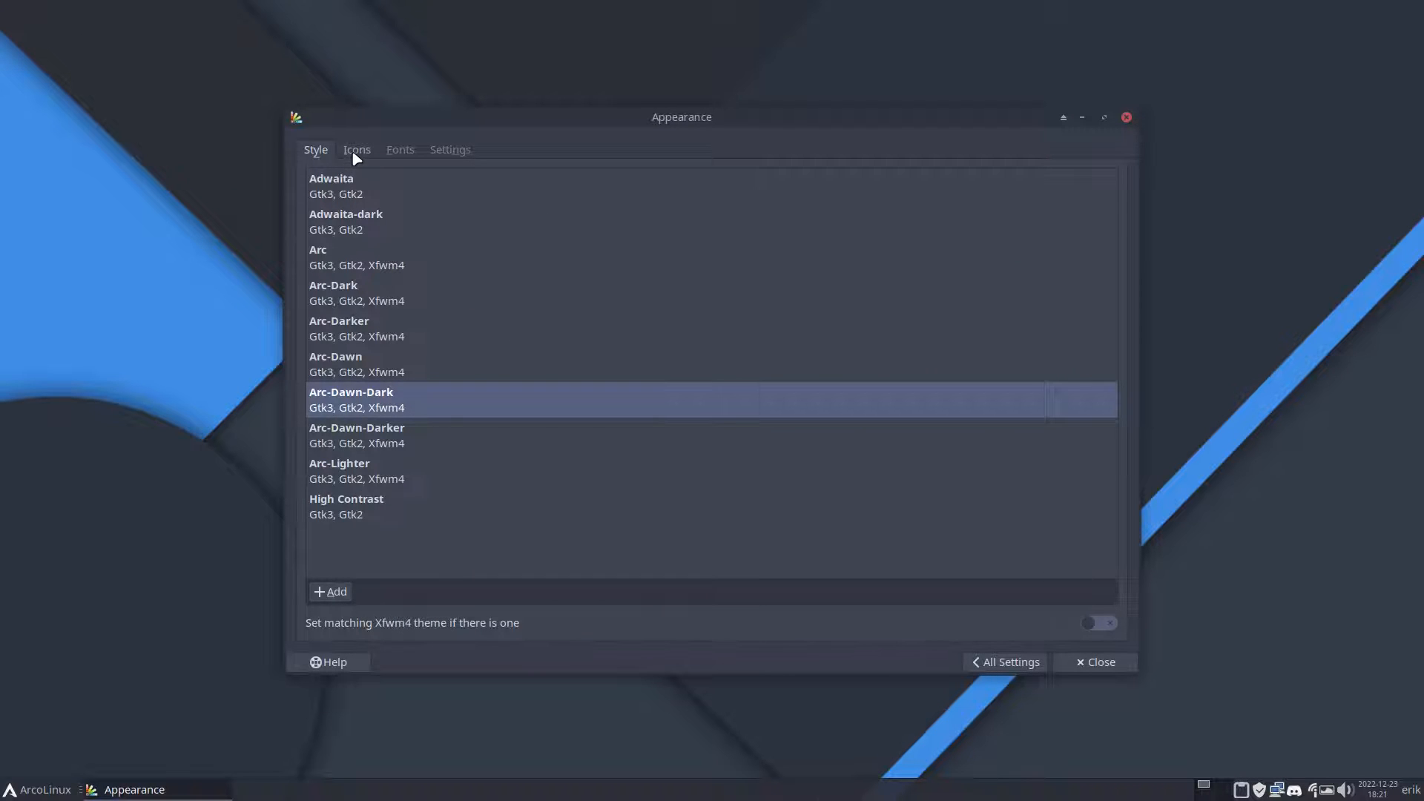
left_click(356, 148)
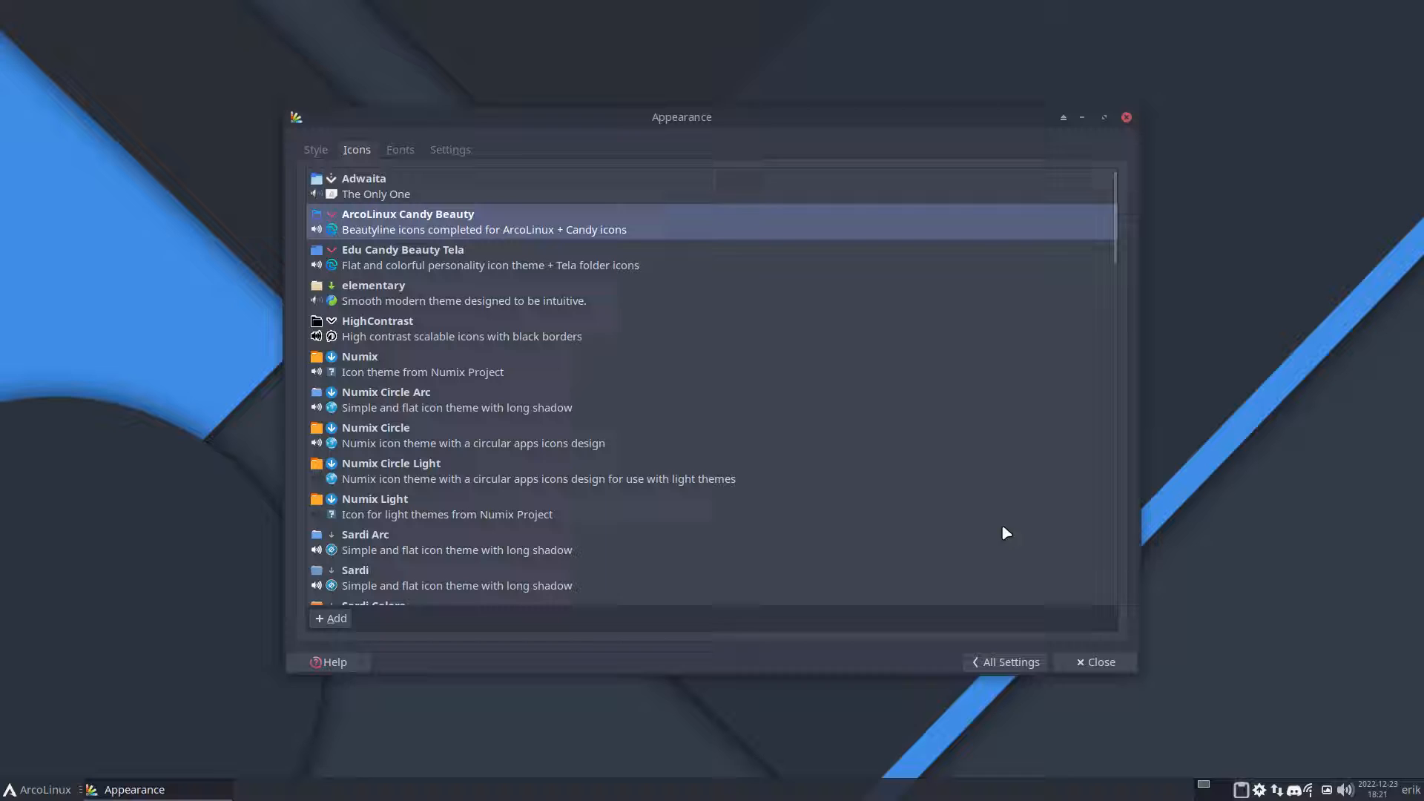
left_click(1099, 661)
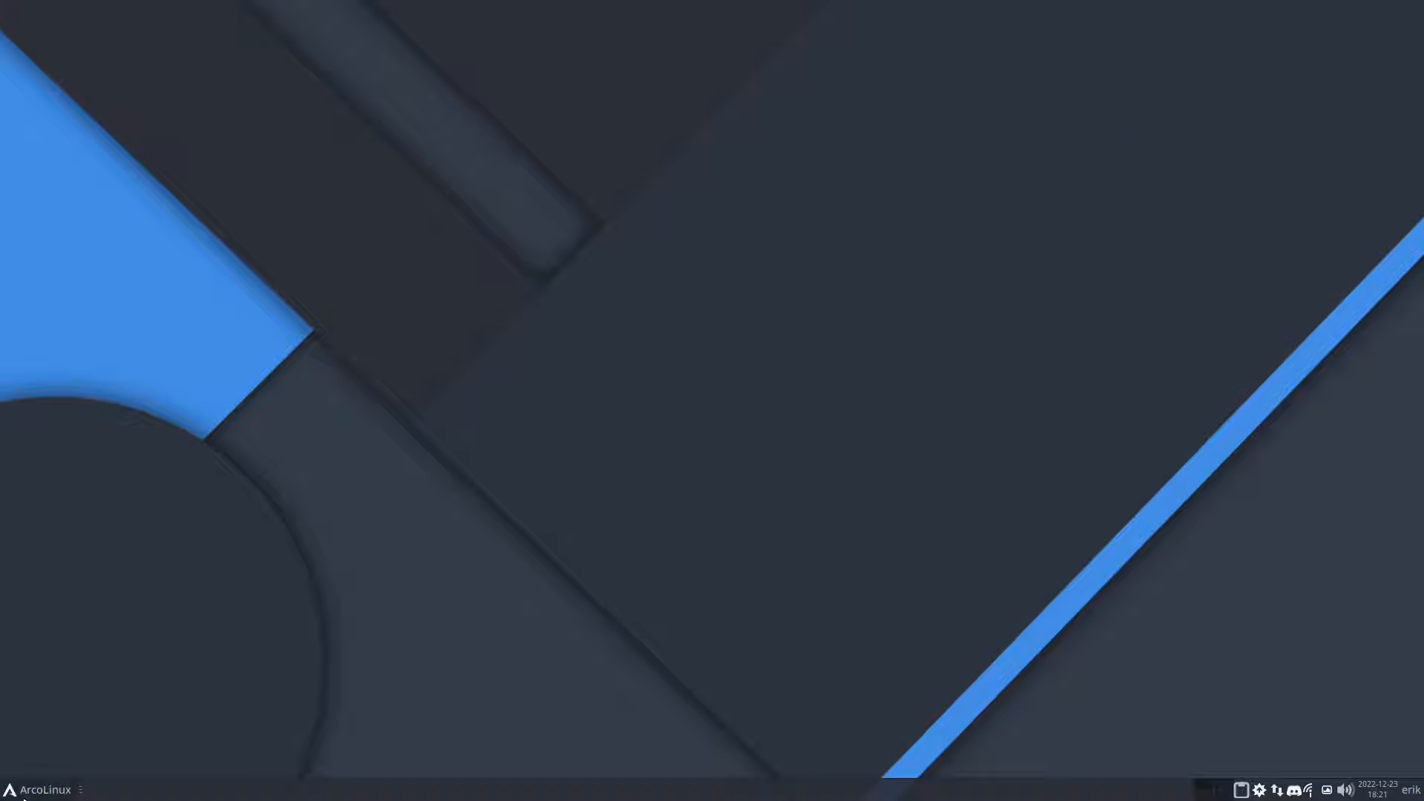
Launch Thunar on the home folder with the new candy icons and enter DATA towards arcolinux-nemesis
left_click(40, 788)
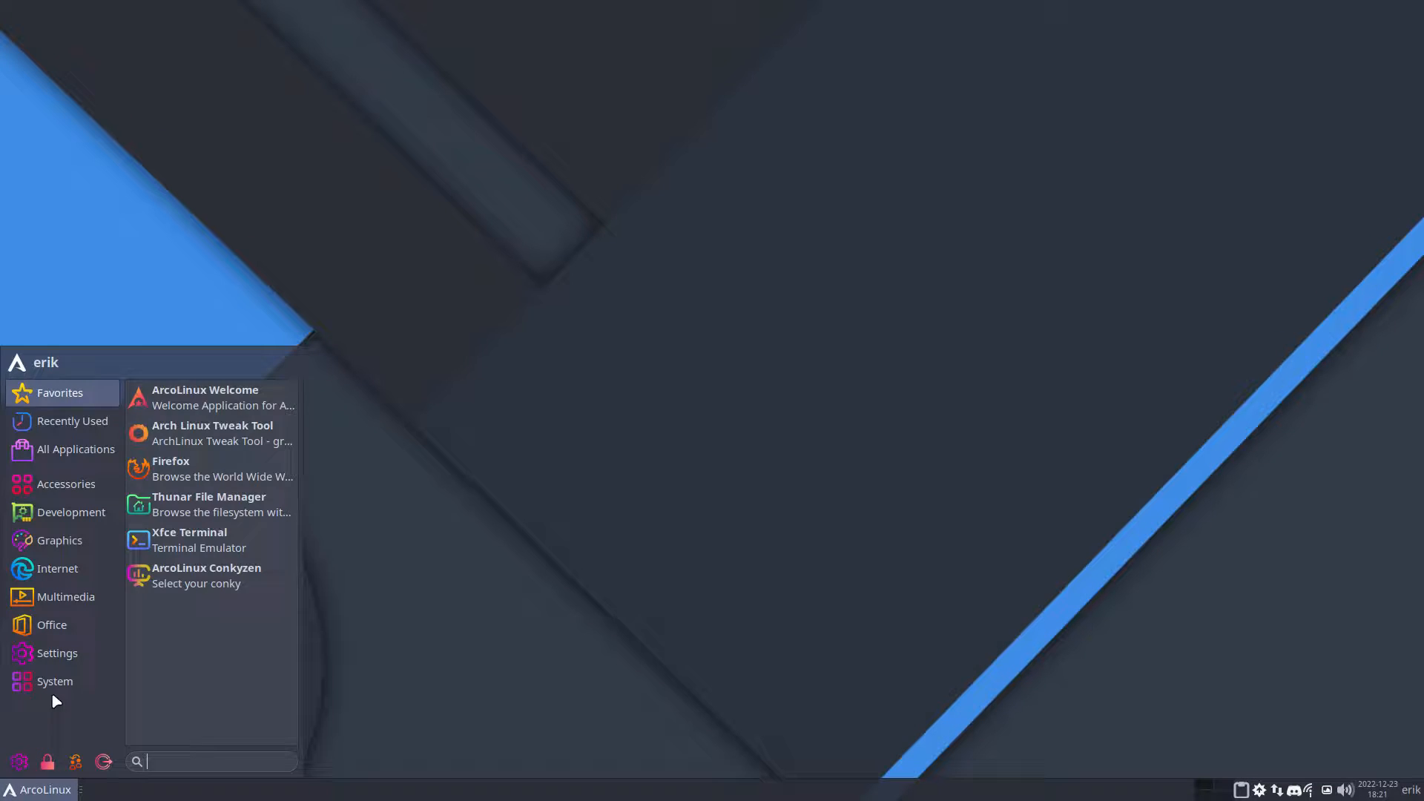
left_click(55, 680)
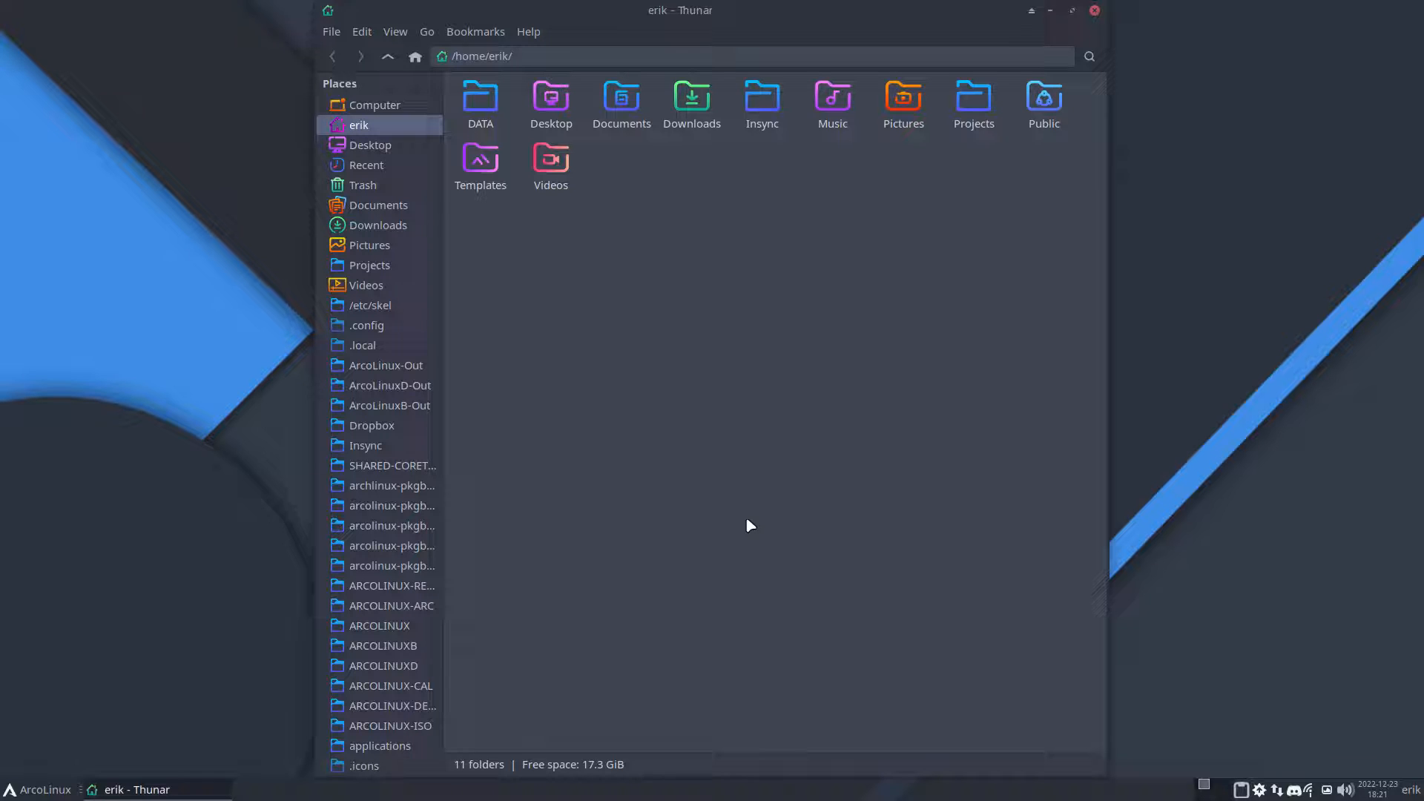
mouse_move(427, 125)
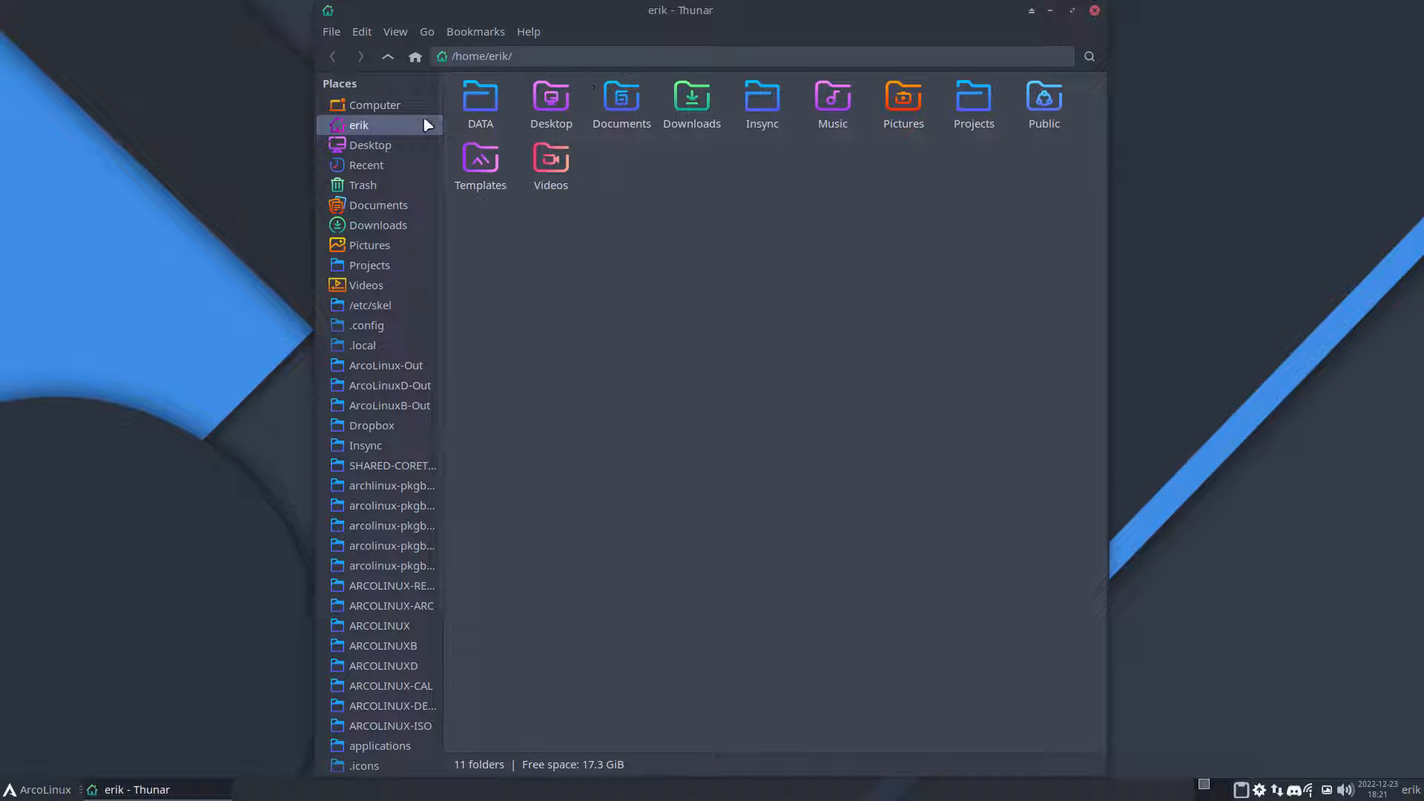
mouse_move(539, 229)
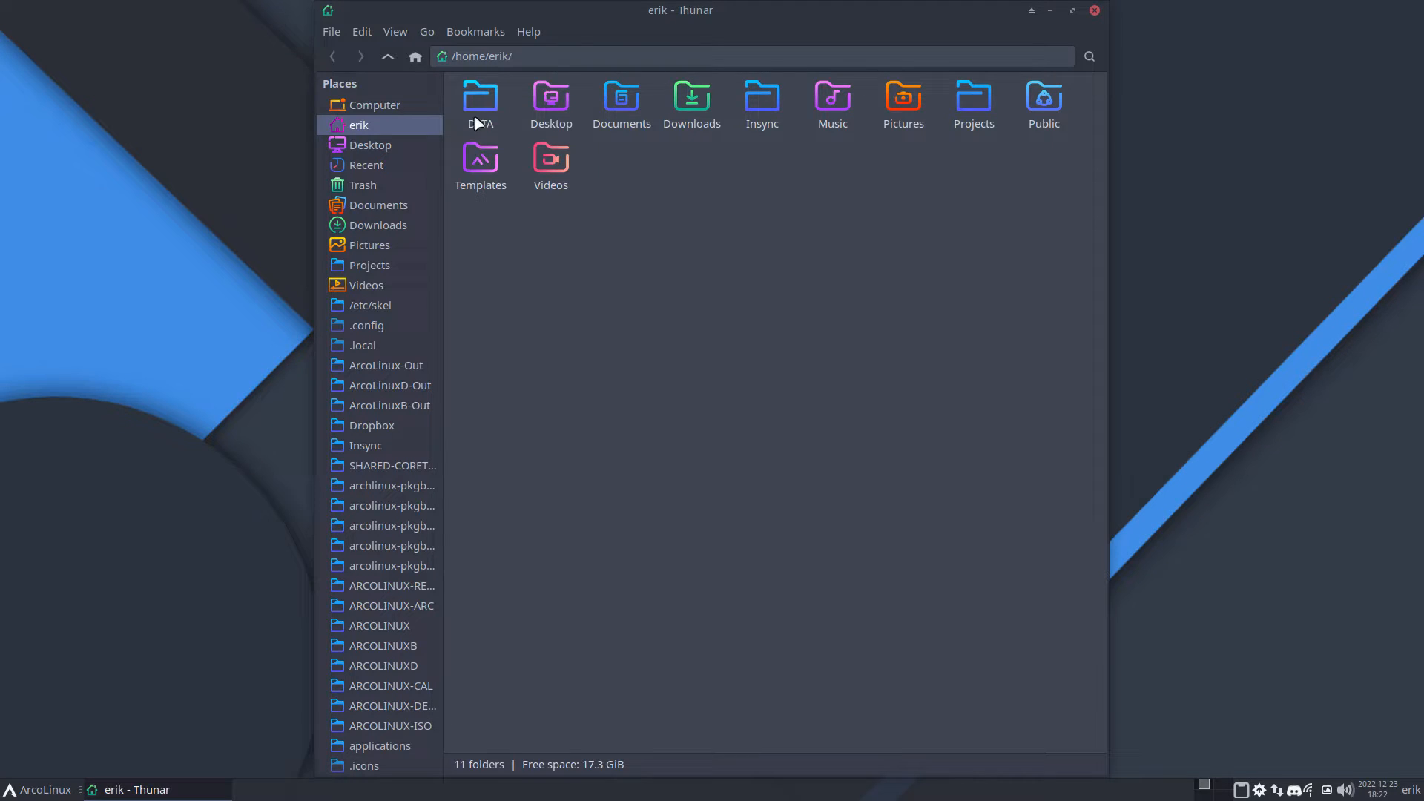
double_click(481, 98)
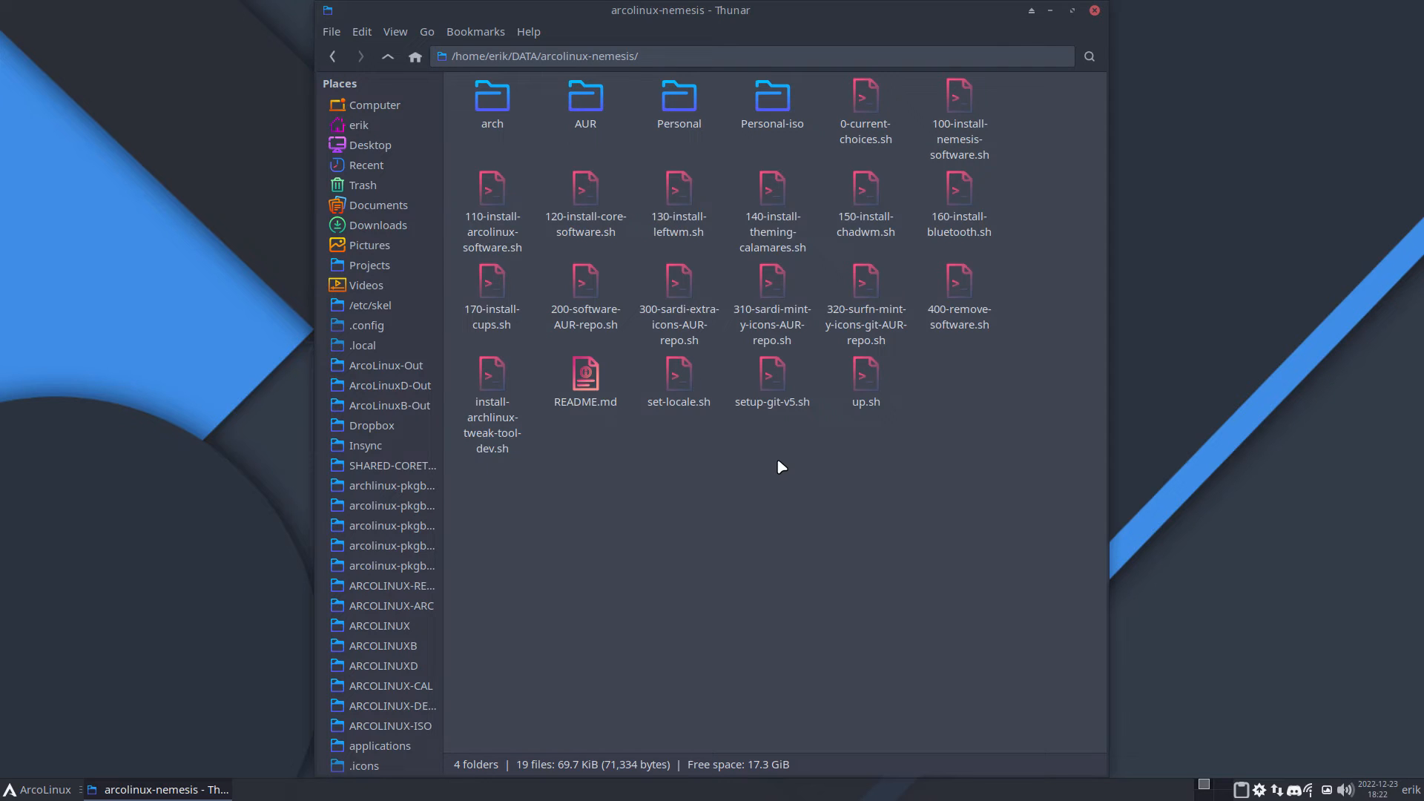
mouse_move(1308, 484)
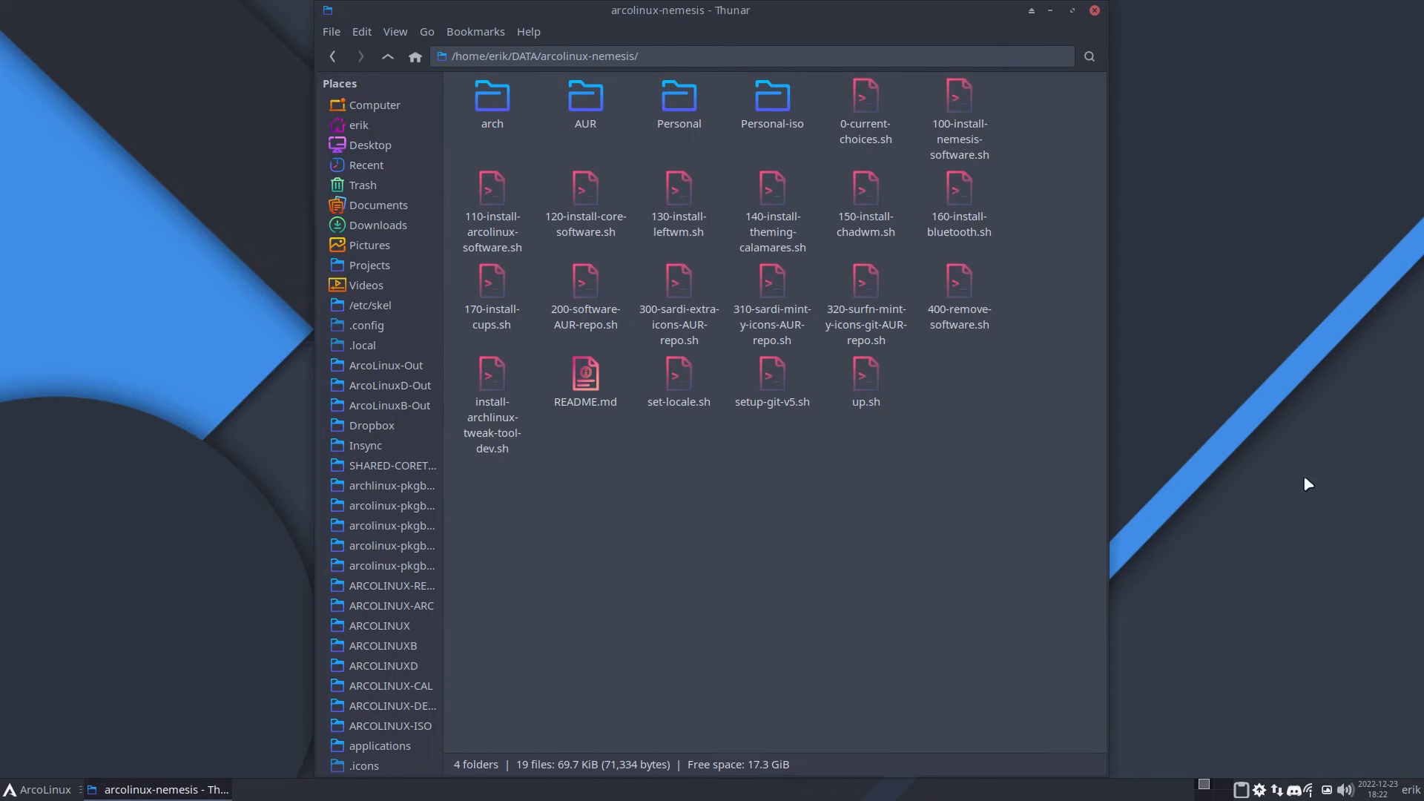